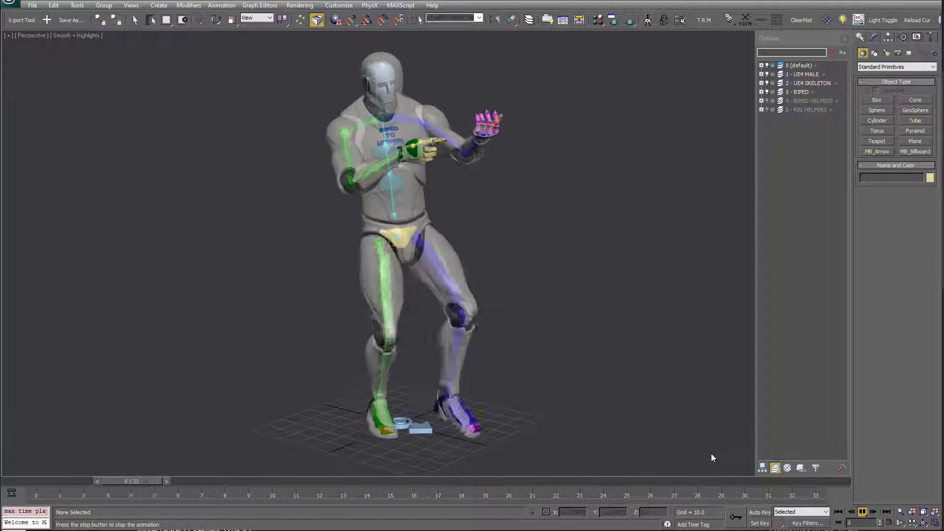
# Export 2xAttack_Move_med_halfsword_R_L from the Content Browser as FBX into the Unreal to Biped folder.
pyautogui.click(872, 511)
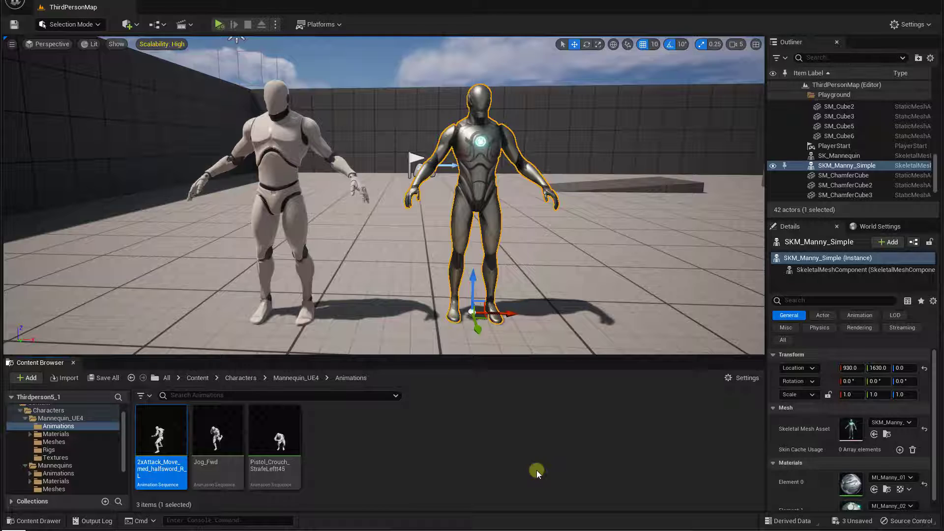
pyautogui.moveTo(519, 487)
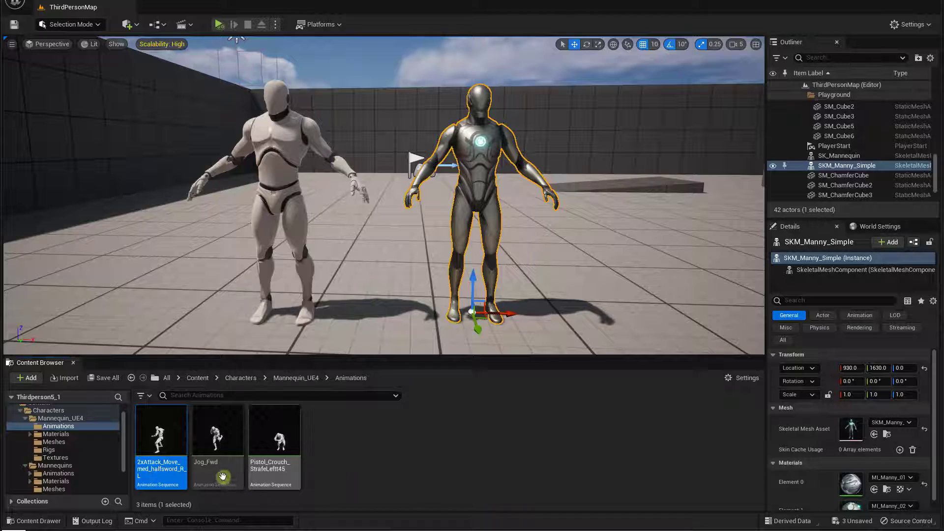
pyautogui.doubleClick(161, 428)
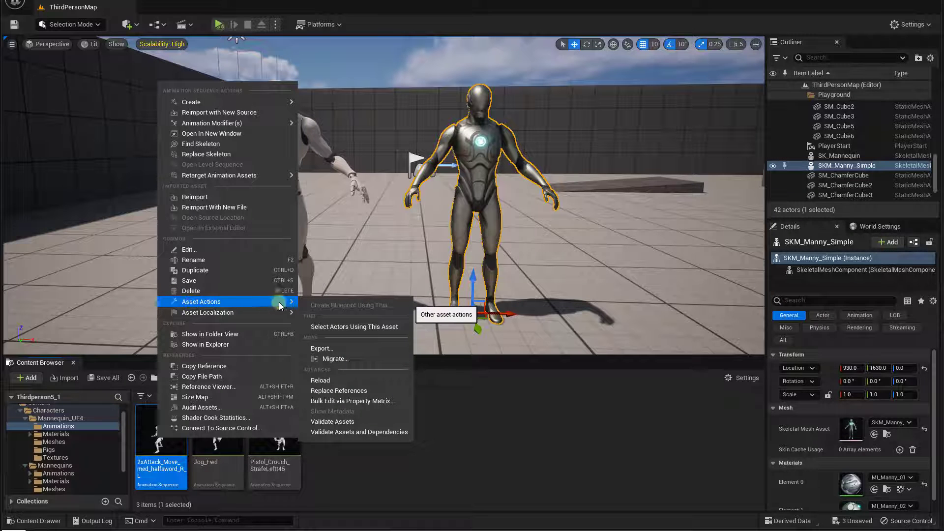
pyautogui.click(322, 348)
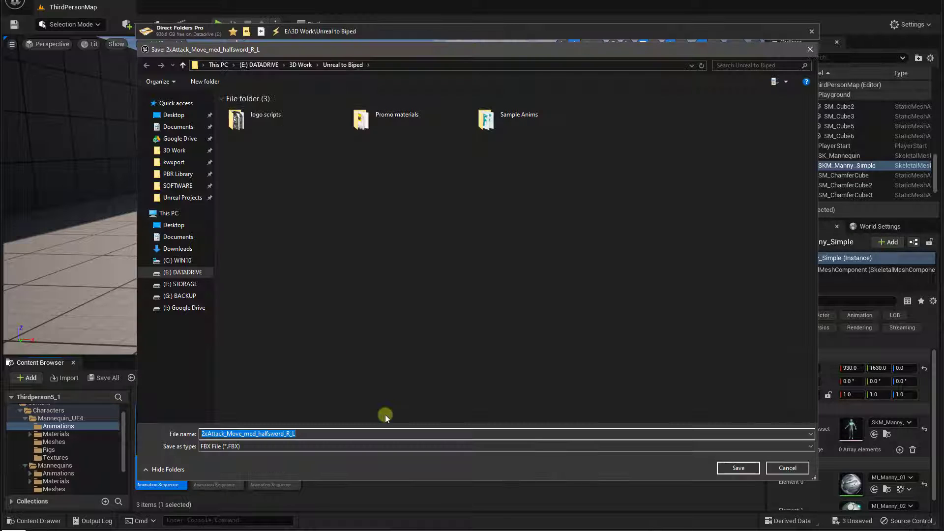
pyautogui.click(736, 468)
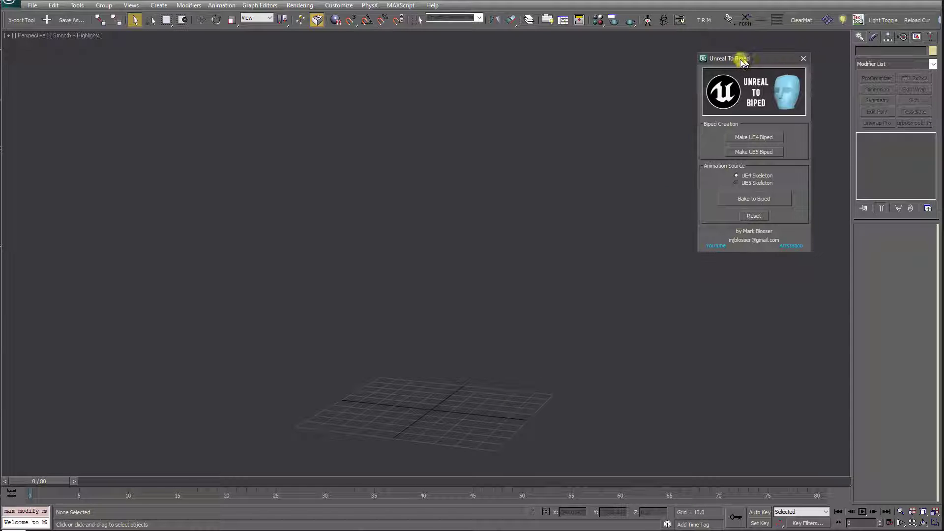
# Import the exported attack animation FBX via File > Import, keeping Centimeters units.
pyautogui.moveTo(740, 58); pyautogui.dragTo(751, 58)
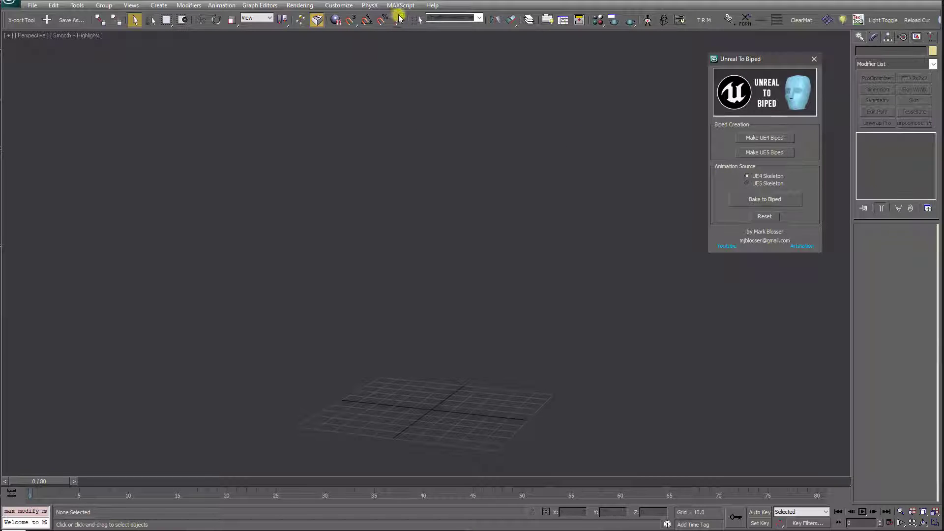
pyautogui.click(400, 5)
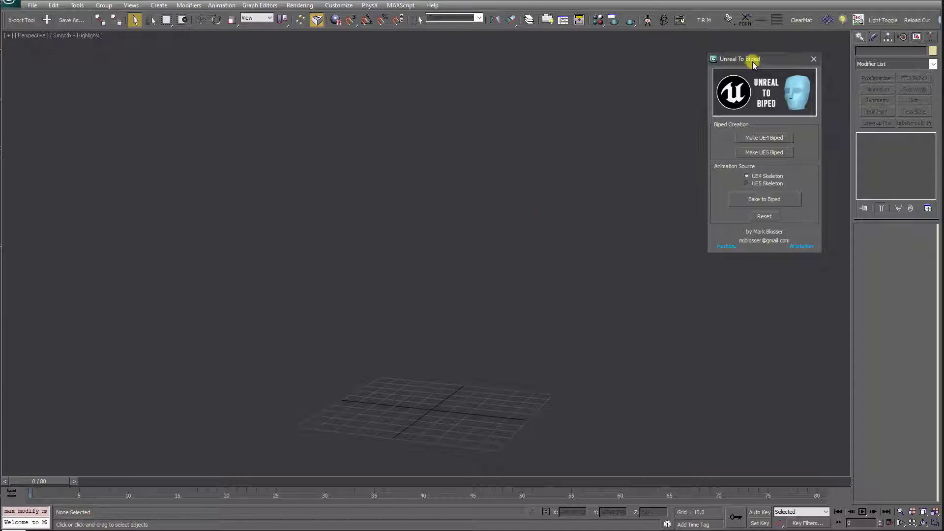
pyautogui.moveTo(598, 257)
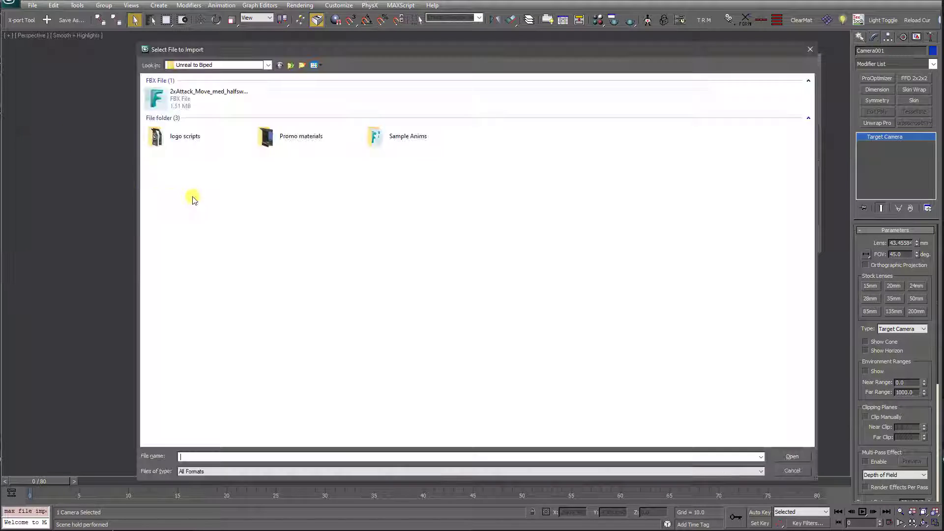
pyautogui.click(208, 98)
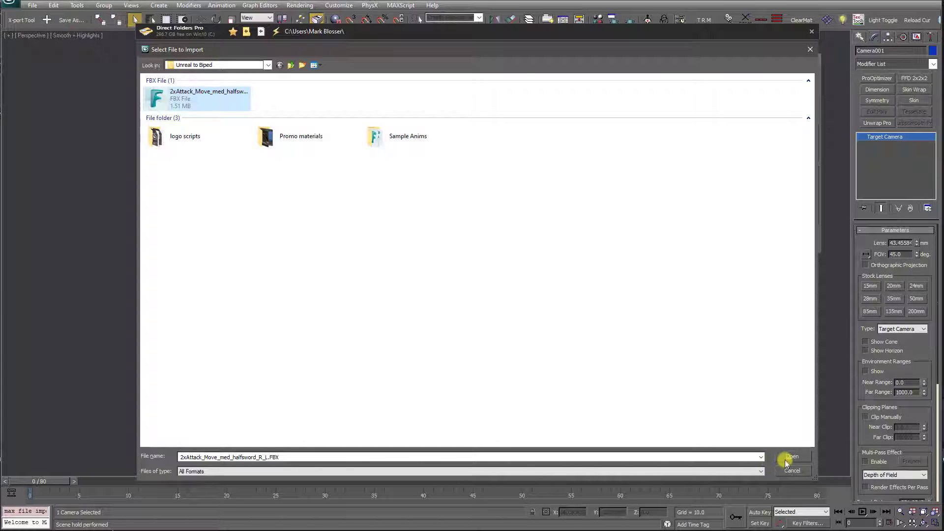
pyautogui.click(792, 457)
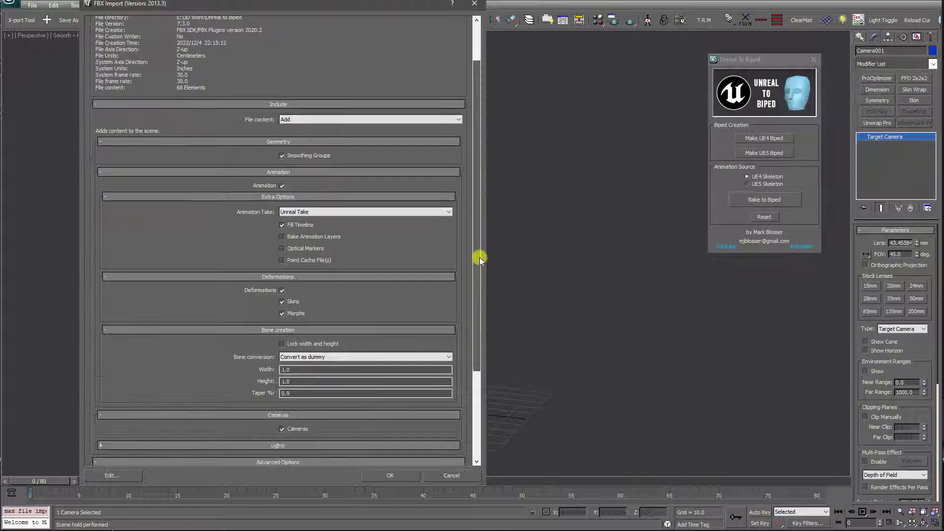
pyautogui.scroll(-3)
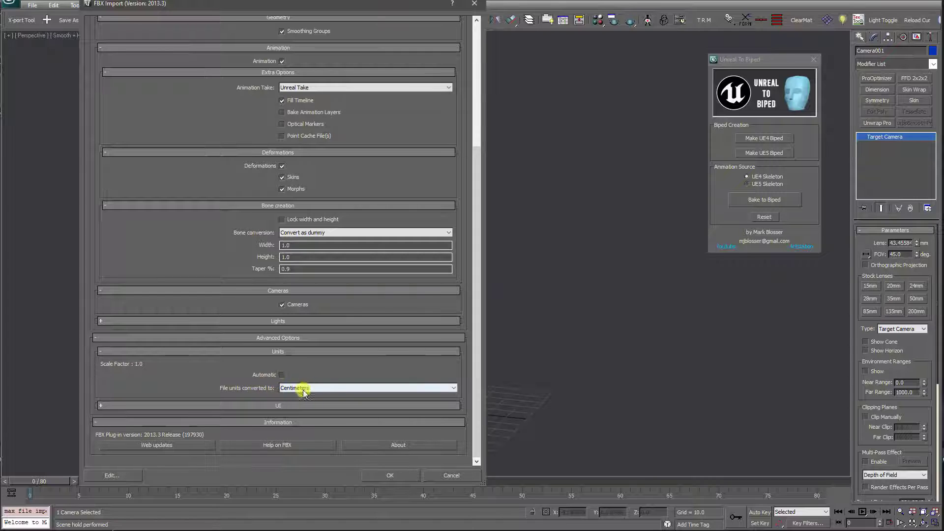
pyautogui.moveTo(360, 485)
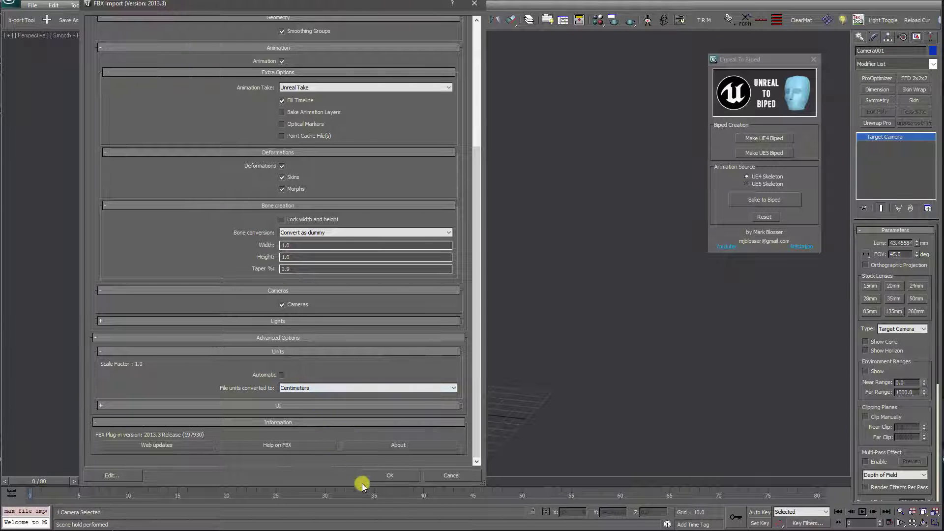
pyautogui.click(390, 475)
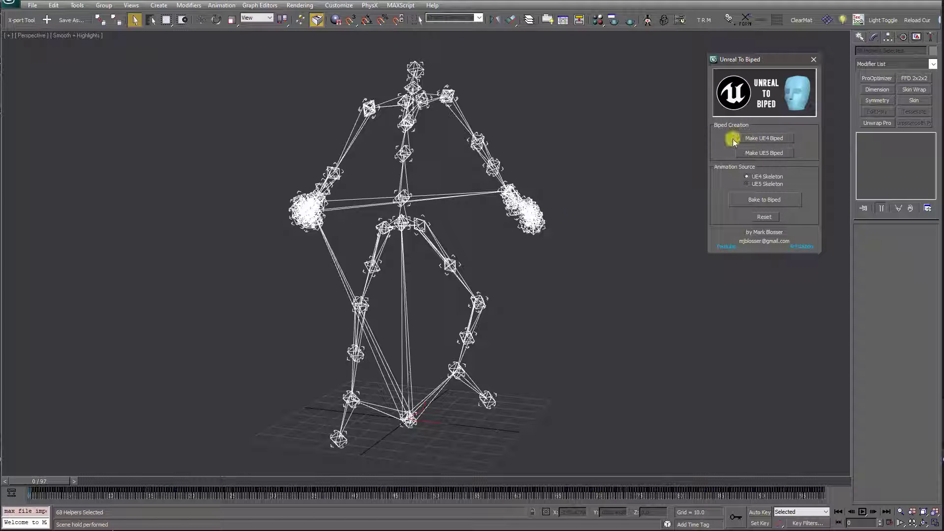
# Make a UE4 biped, bake the attack animation onto it and select it to view its keys.
pyautogui.click(764, 138)
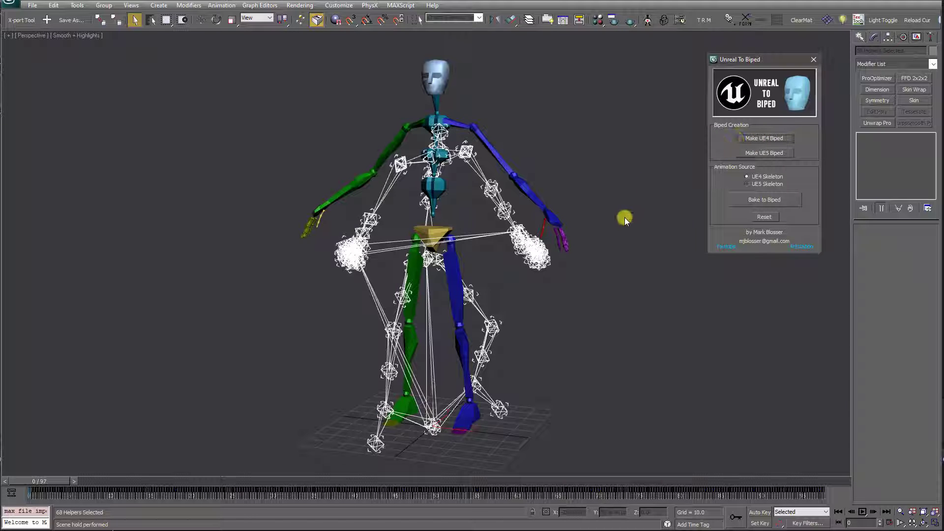
pyautogui.moveTo(664, 244)
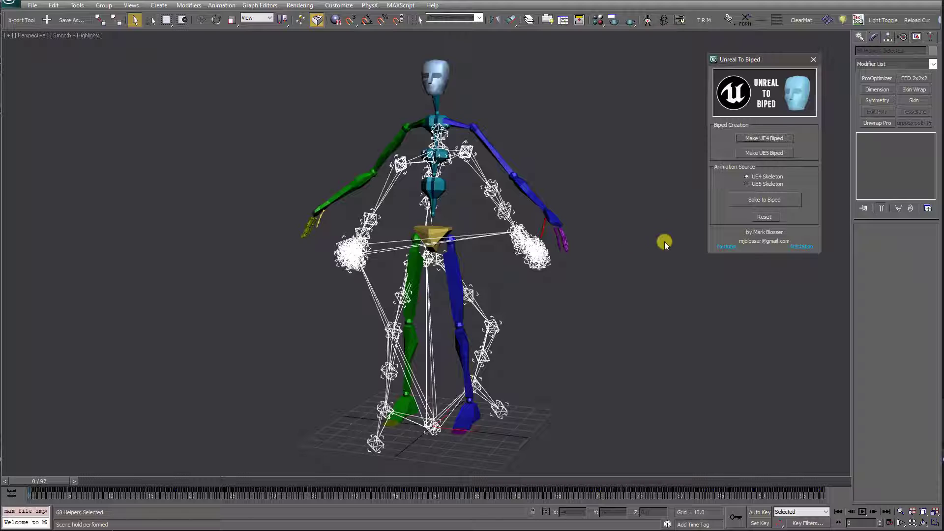
pyautogui.click(763, 199)
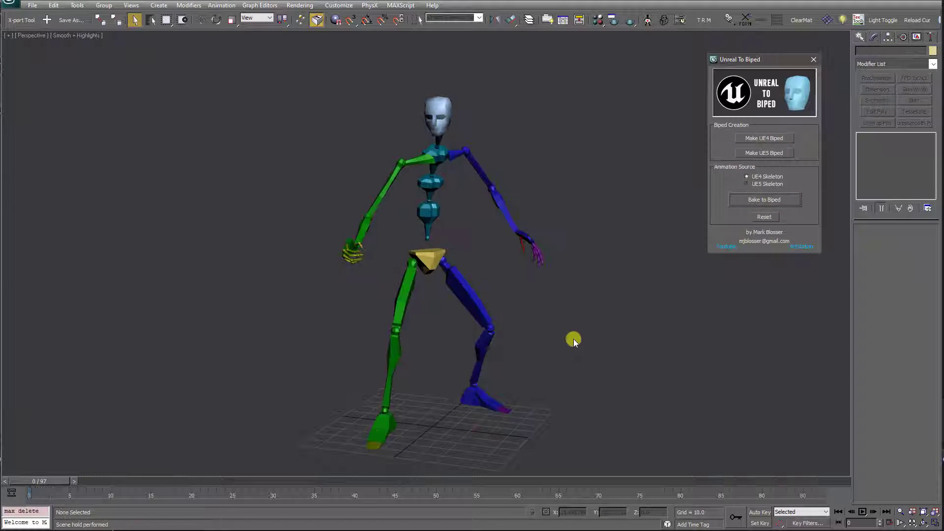
pyautogui.click(862, 512)
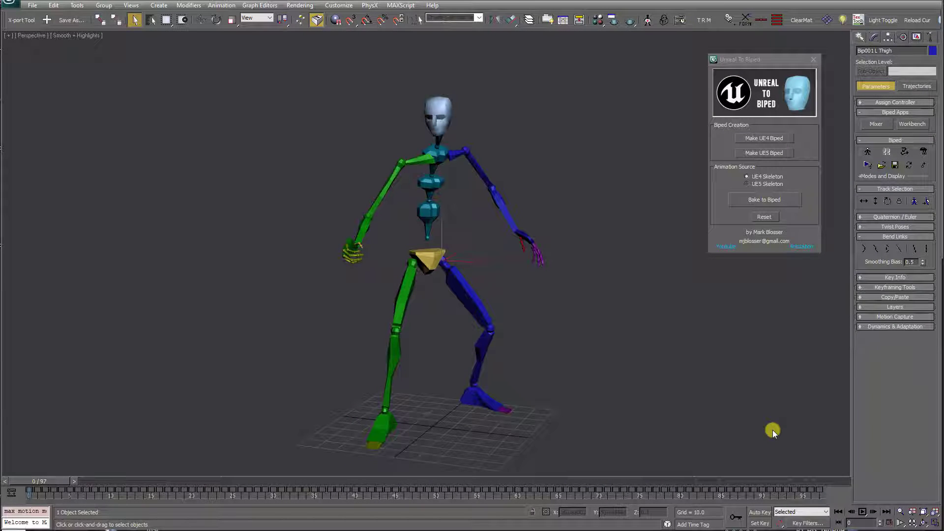
pyautogui.moveTo(693, 287)
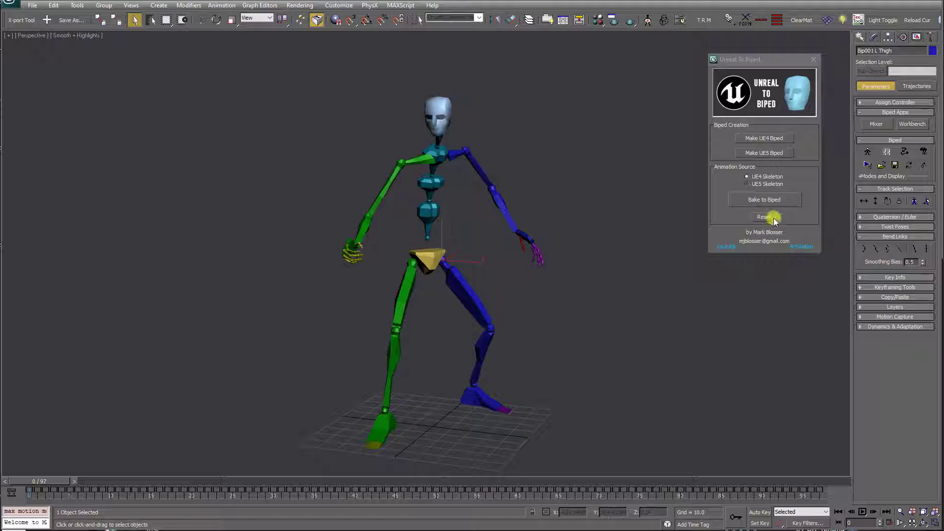
# Reset the Unreal To Biped tool to delete the biped and imported skeleton.
pyautogui.click(763, 217)
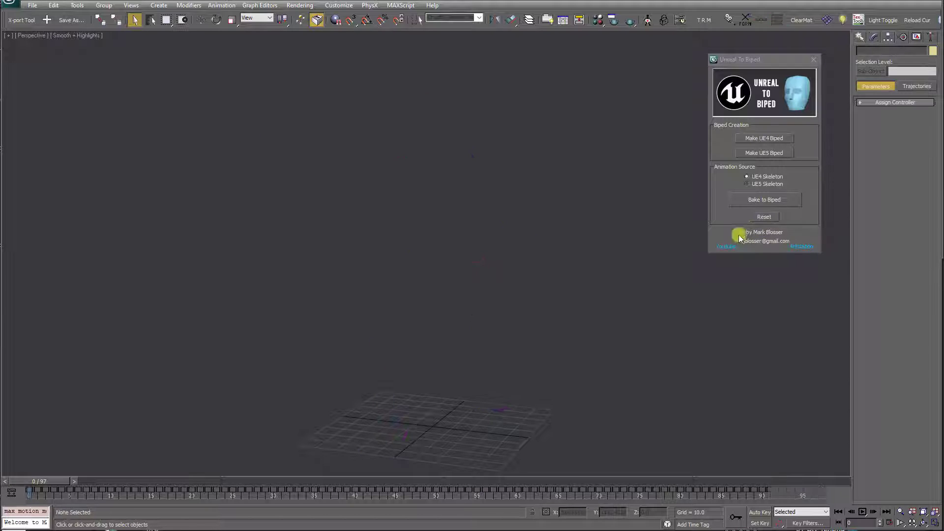
pyautogui.moveTo(384, 414)
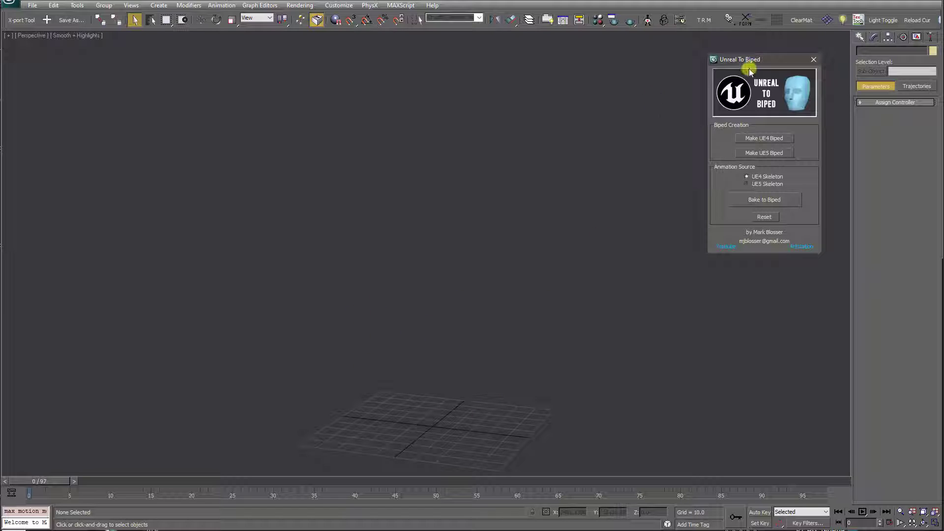
pyautogui.moveTo(516, 305)
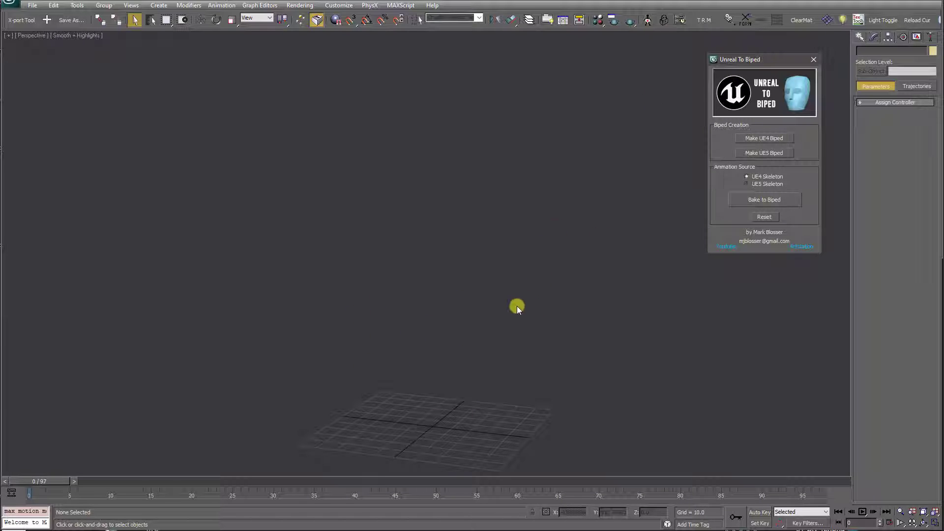
pyautogui.moveTo(554, 313)
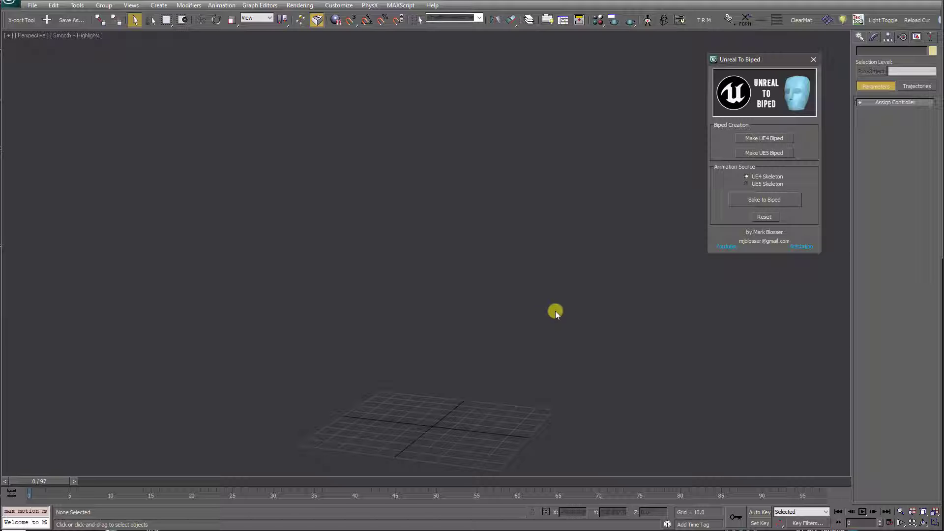
pyautogui.moveTo(607, 362)
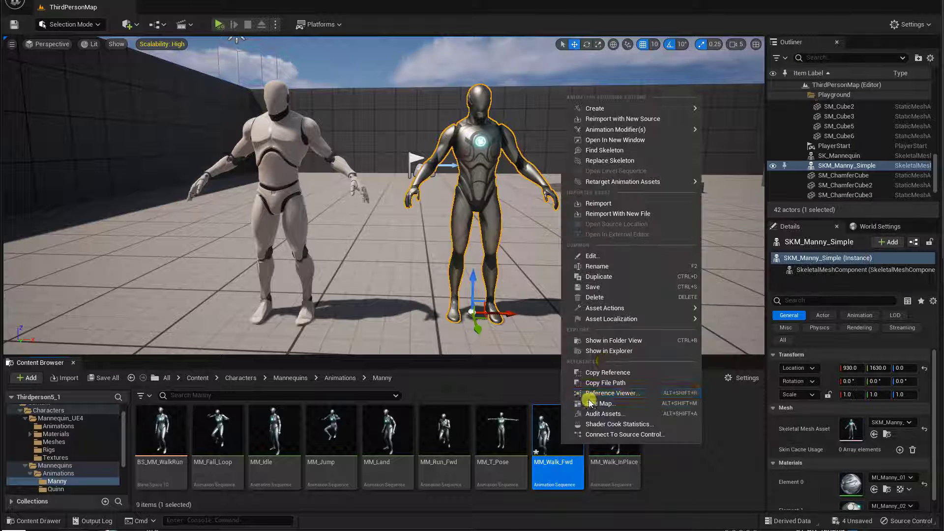
# Start exporting MM_Walk_Fwd from the Manny animations folder via Asset Actions > Export.
pyautogui.click(605, 308)
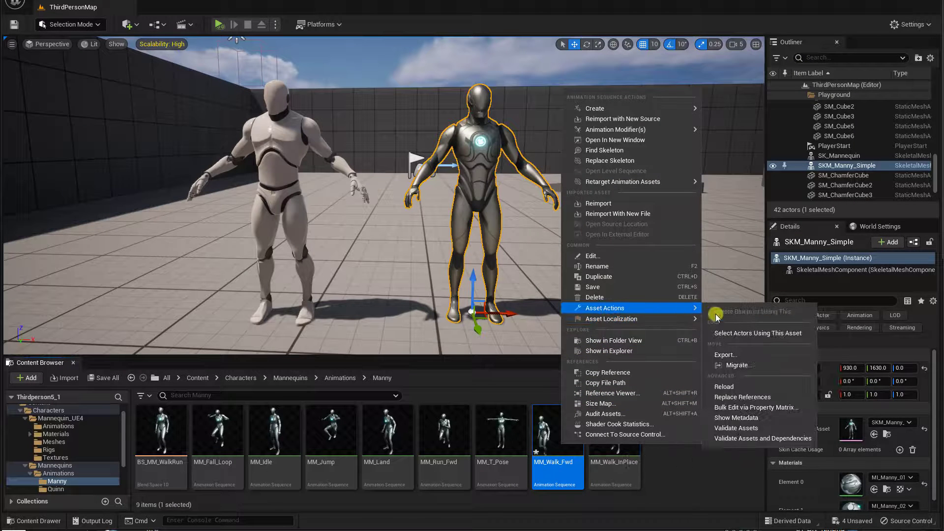
pyautogui.click(669, 482)
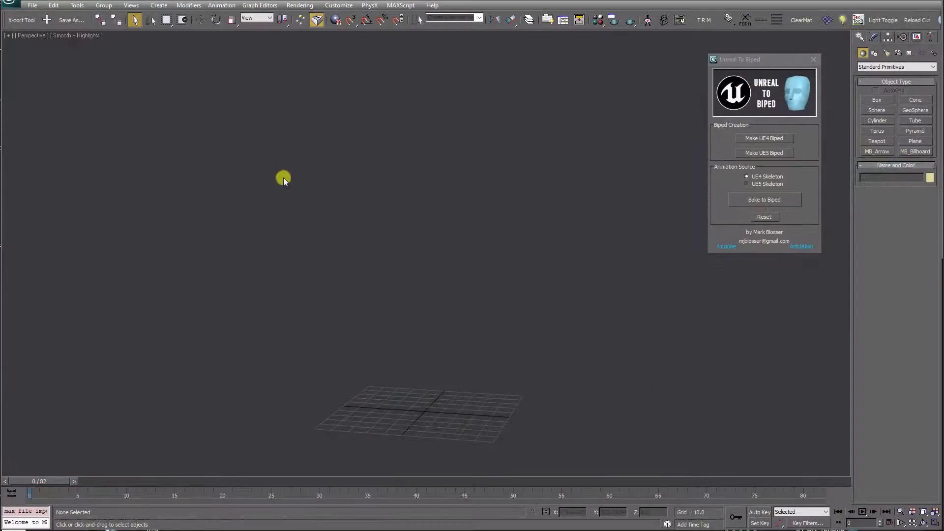
# Import MM_Walk_Fwd.FBX from the Unreal to Biped folder into the empty scene.
pyautogui.click(32, 6)
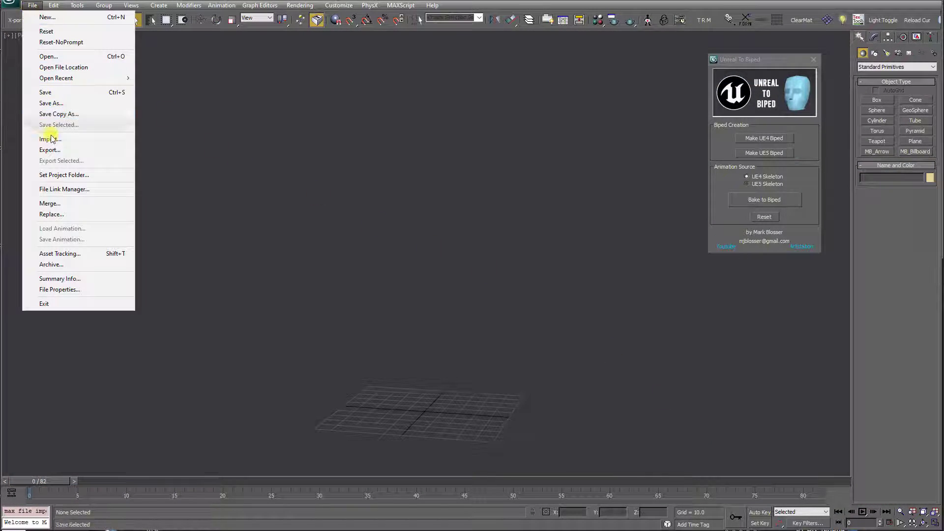
pyautogui.click(50, 138)
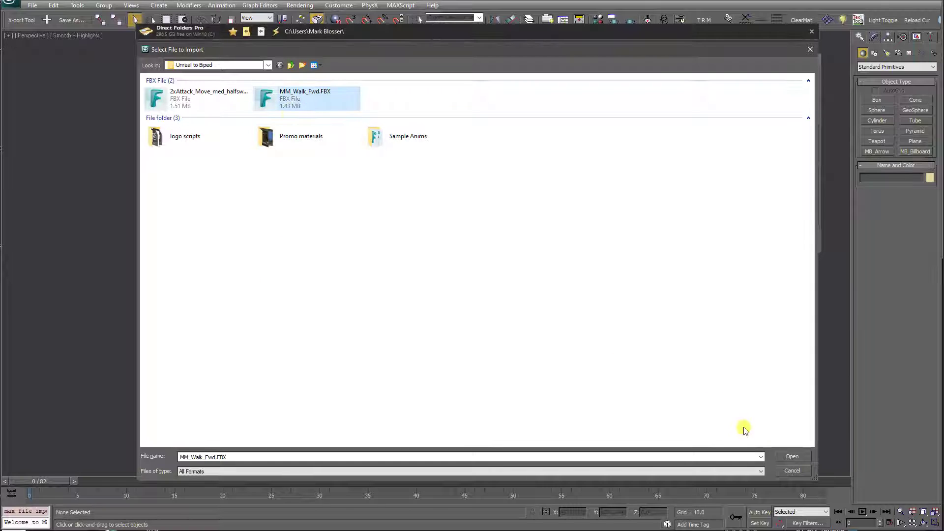
pyautogui.click(791, 455)
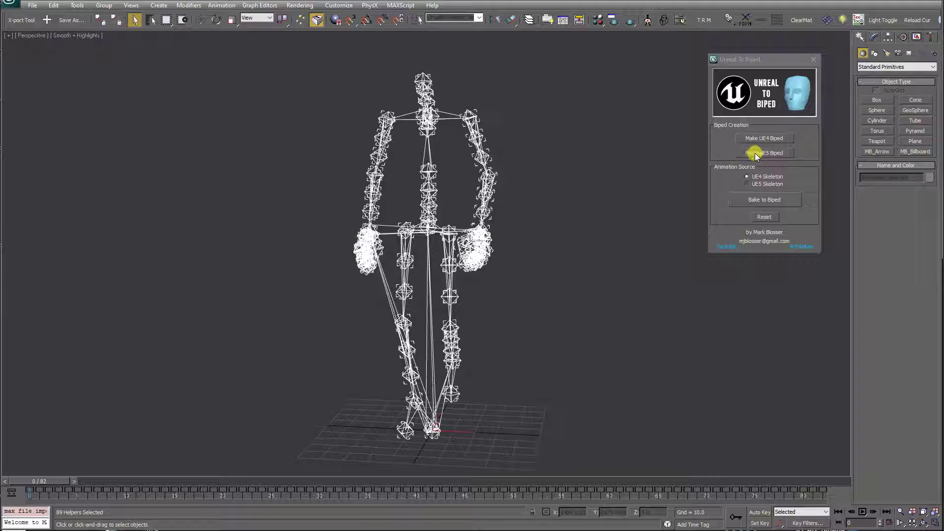
# Make a UE5 biped, set the source to UE5 Skeleton, bake the walk onto it and play it.
pyautogui.click(763, 152)
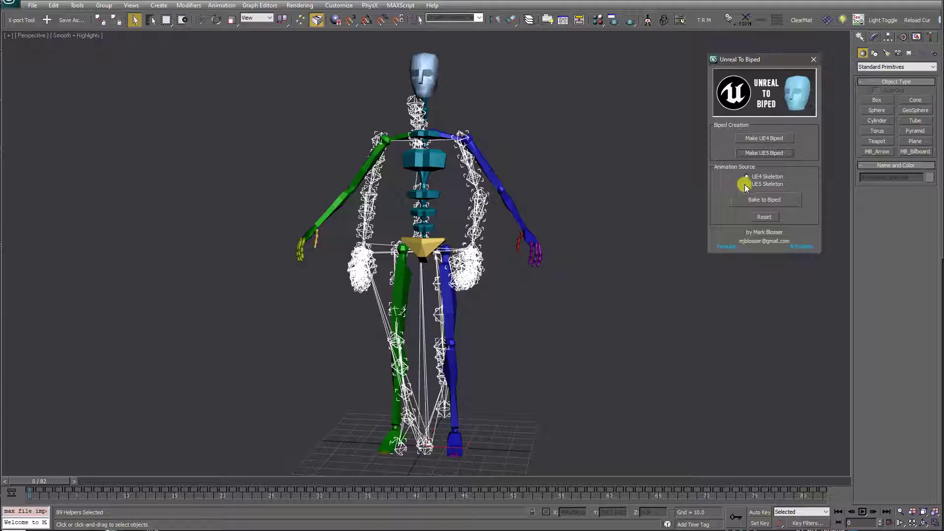
pyautogui.click(748, 184)
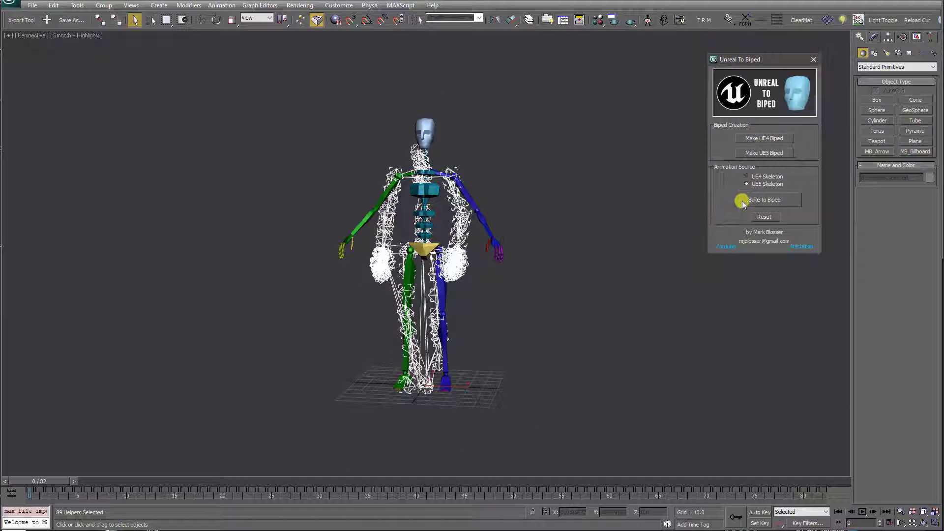
pyautogui.click(763, 199)
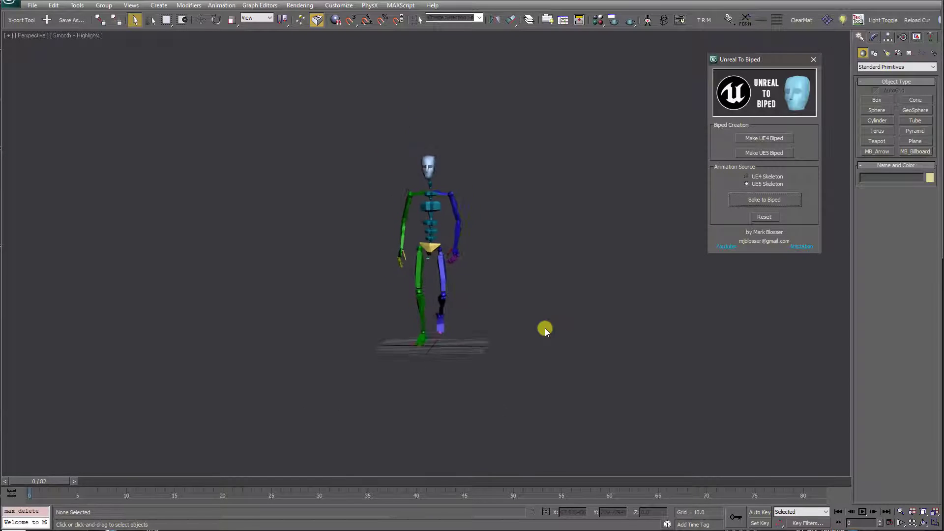
pyautogui.click(862, 512)
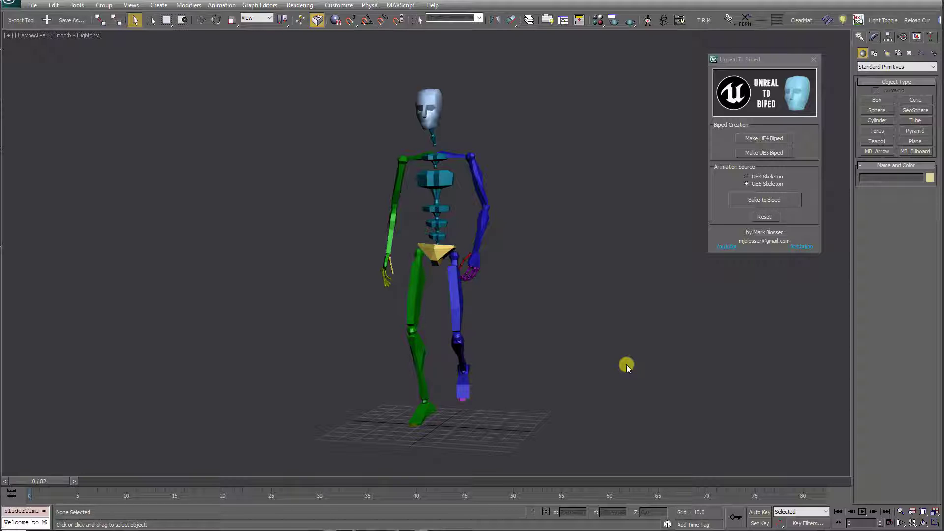
pyautogui.moveTo(612, 335)
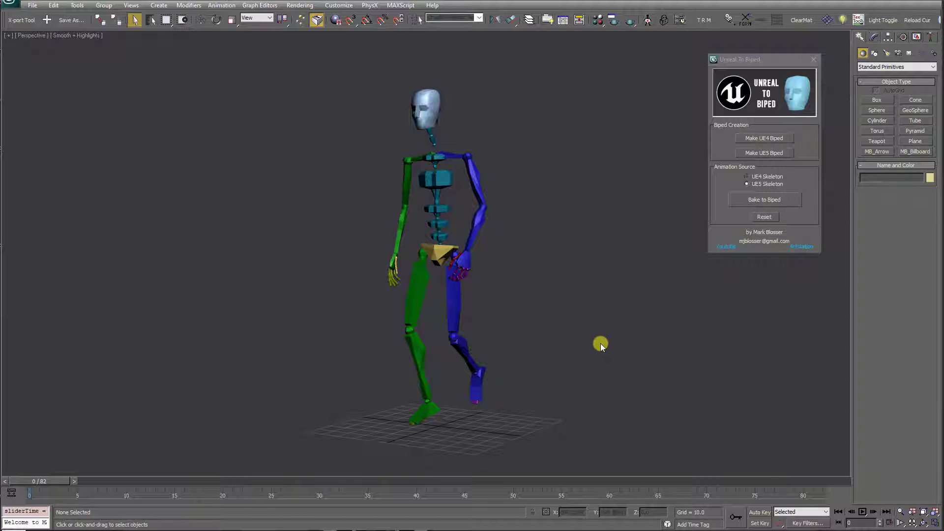
# Reset the Unreal To Biped tool to clear the biped from the scene.
pyautogui.click(764, 216)
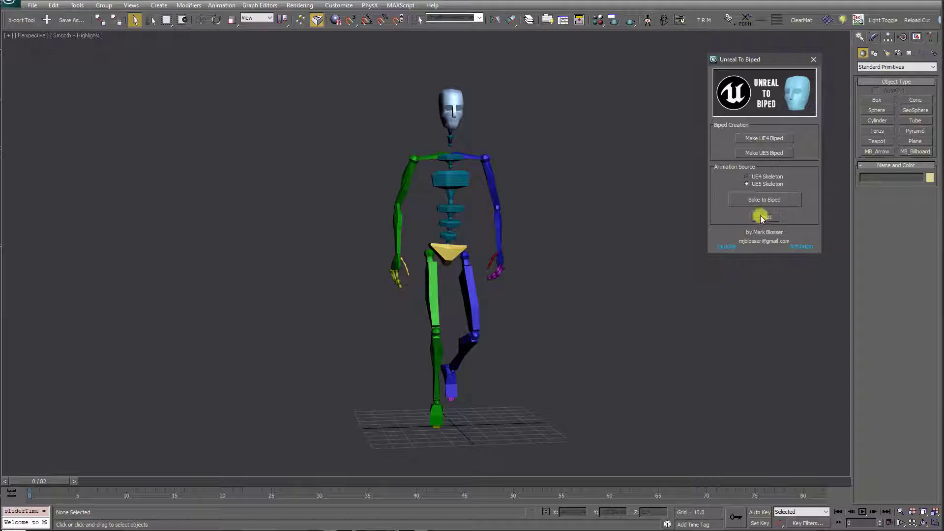
pyautogui.click(764, 216)
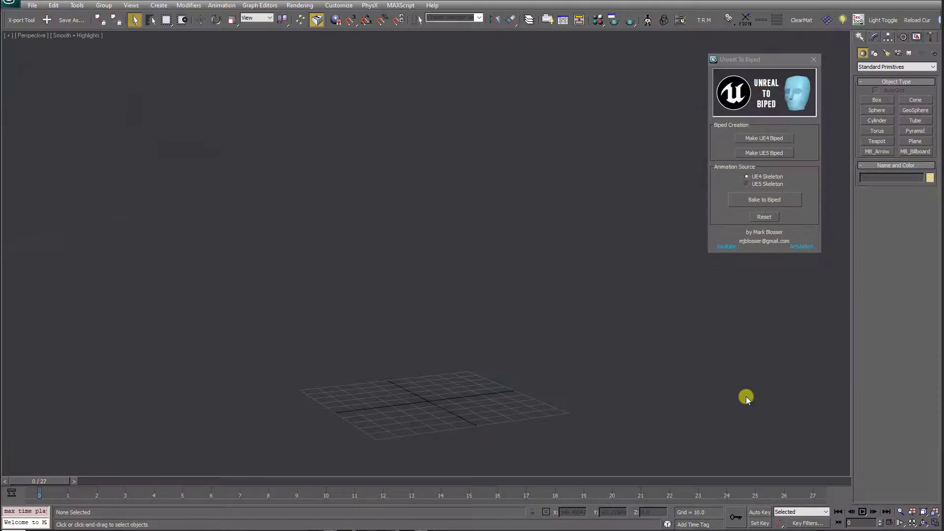
# Import Pistol_Crouch_StrafeLeft45.FBX and make a UE4 biped over its skeleton.
pyautogui.click(32, 6)
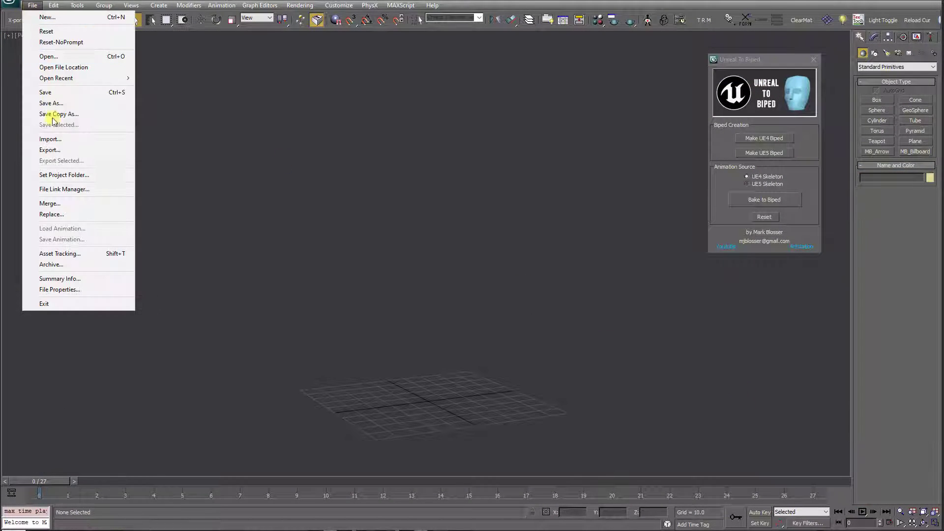
pyautogui.click(50, 139)
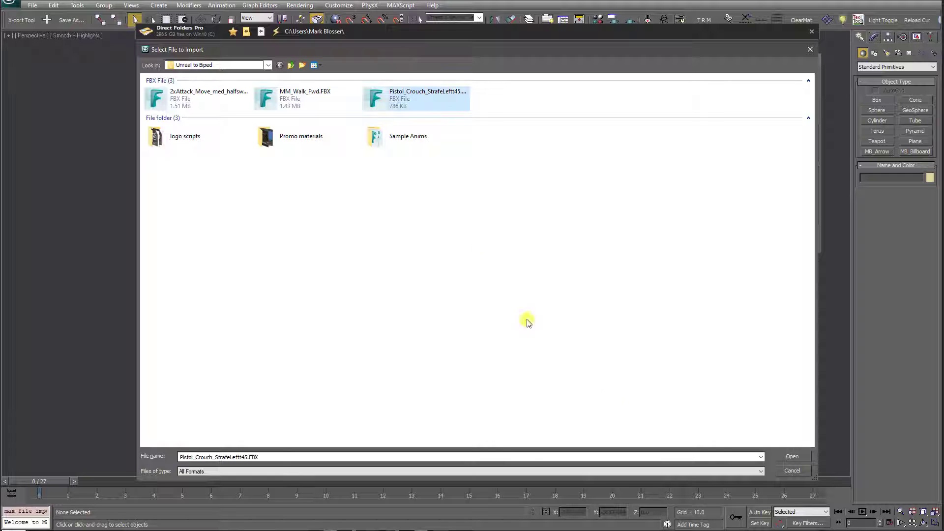
pyautogui.click(791, 456)
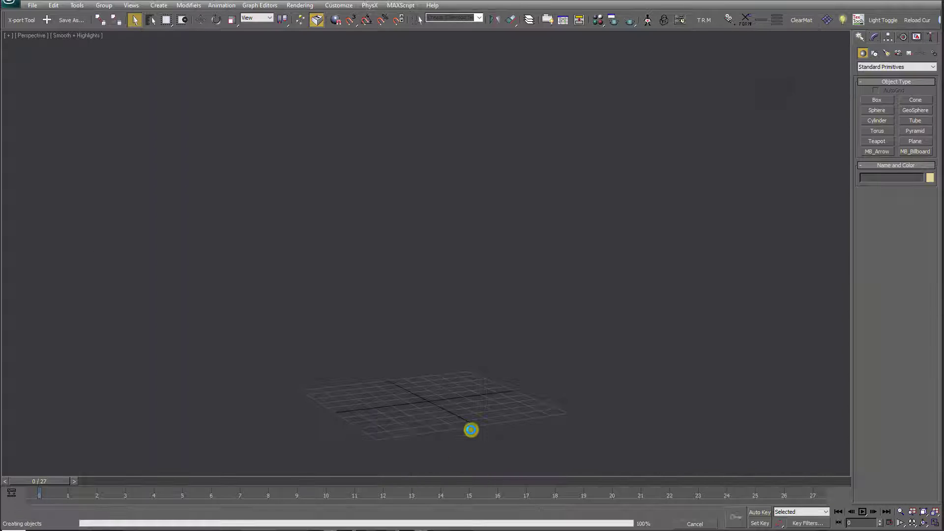
pyautogui.click(770, 137)
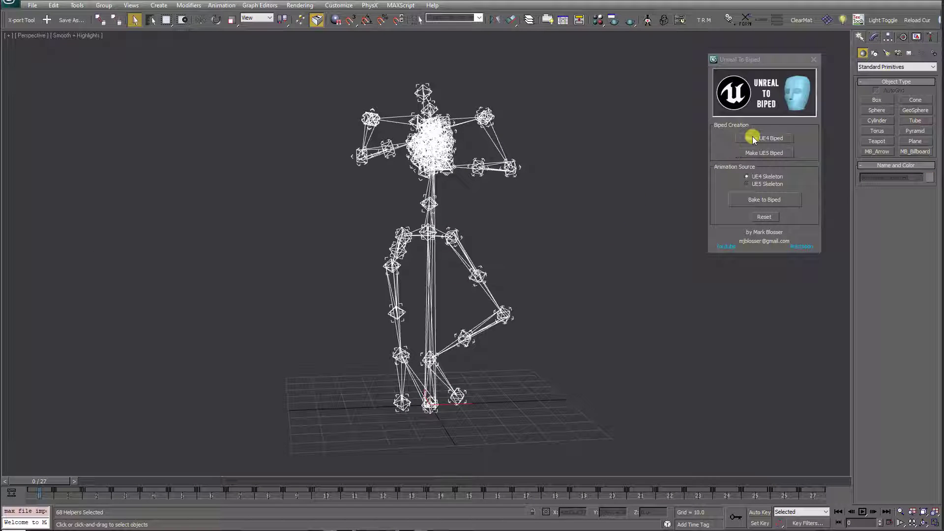
pyautogui.click(763, 138)
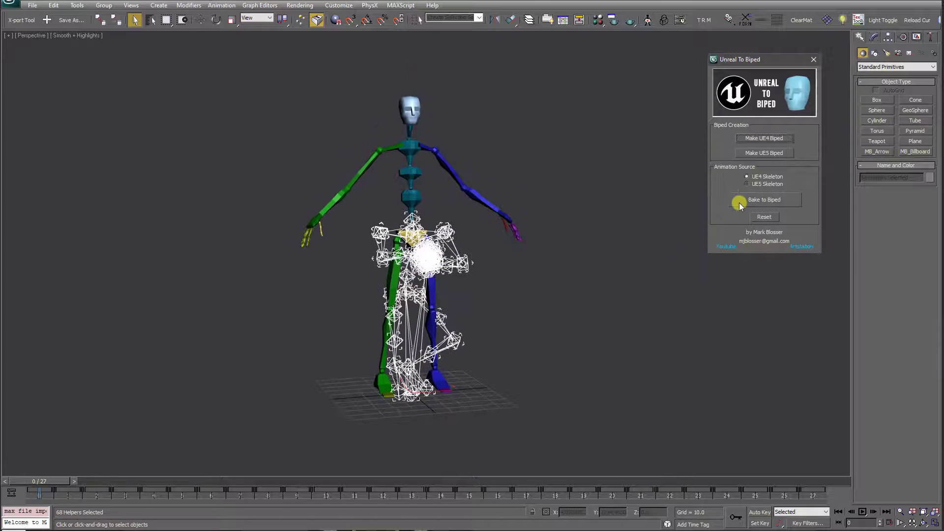
# Bake the crouch-strafe animation onto the UE4 biped and select Bip001.
pyautogui.click(764, 200)
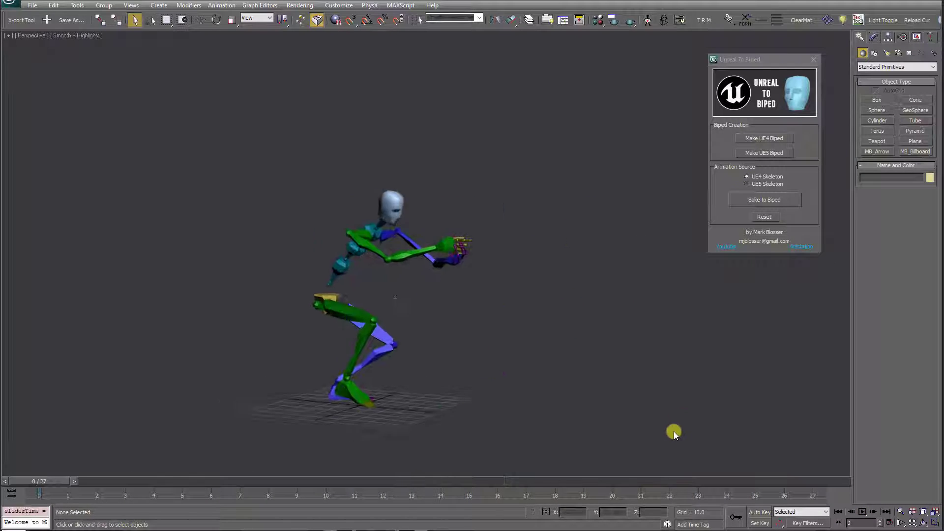
pyautogui.click(862, 511)
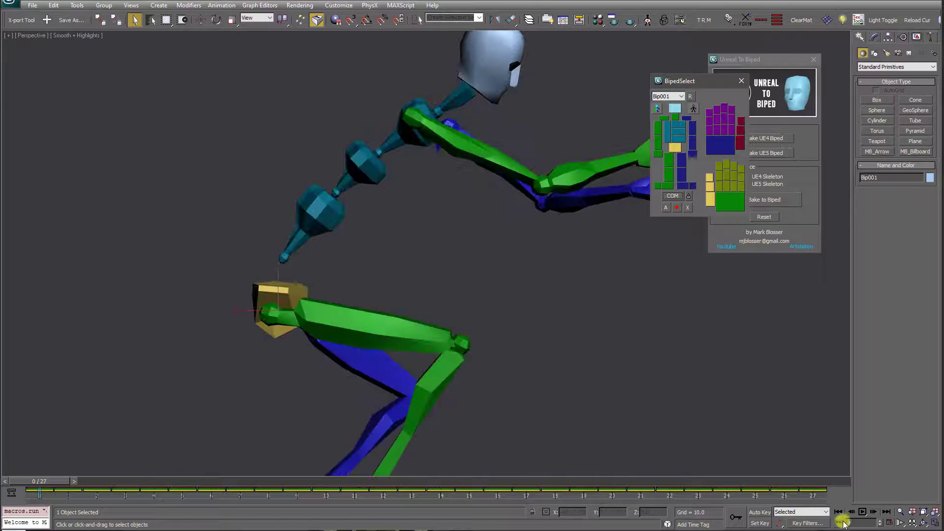
# With Auto Key on, create a new biped layer in the Motion panel, offset the center of mass and select the head.
pyautogui.click(759, 511)
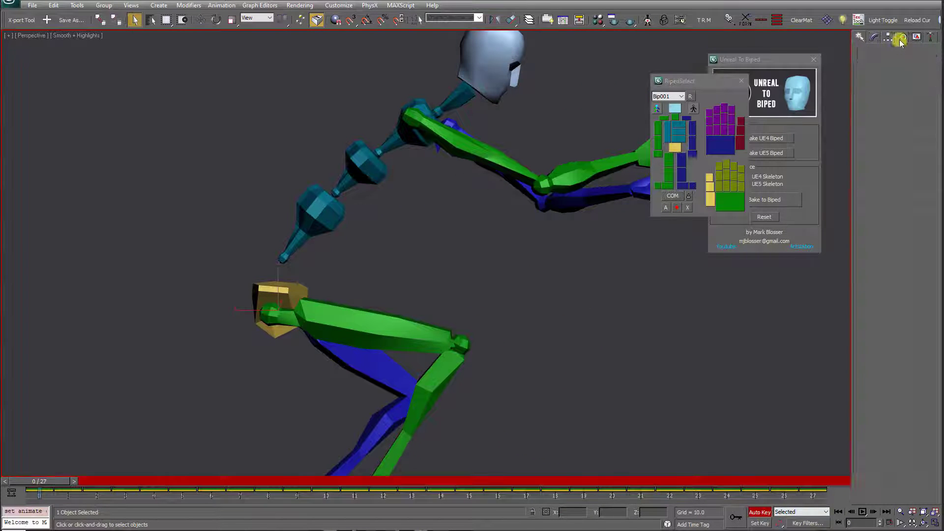
pyautogui.click(901, 36)
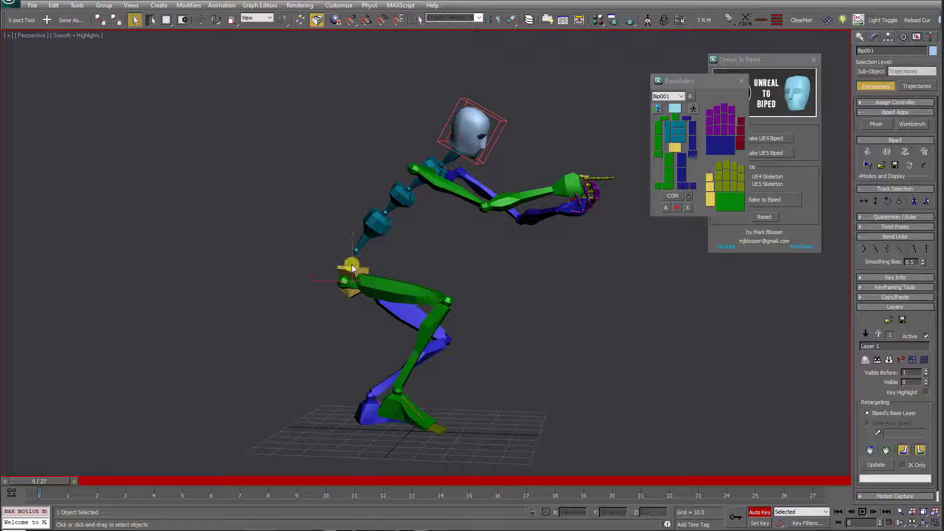
pyautogui.click(183, 19)
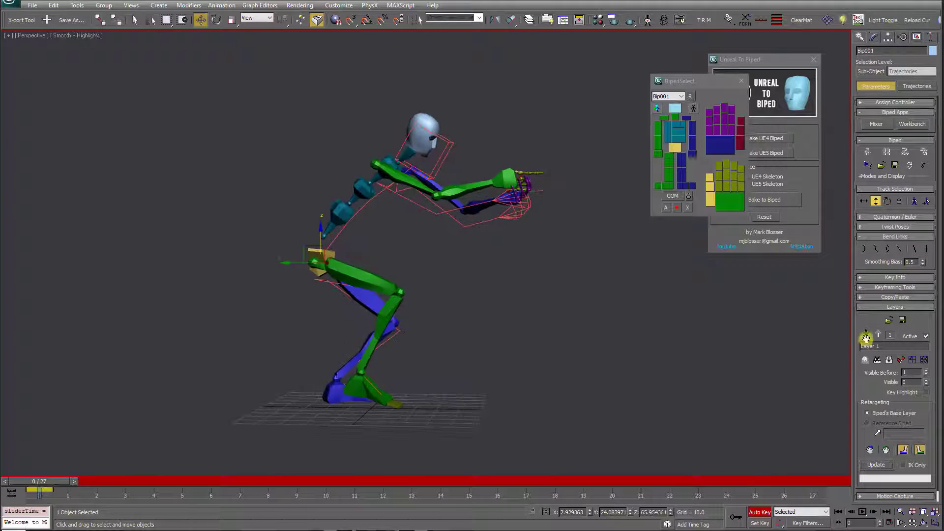
pyautogui.click(862, 511)
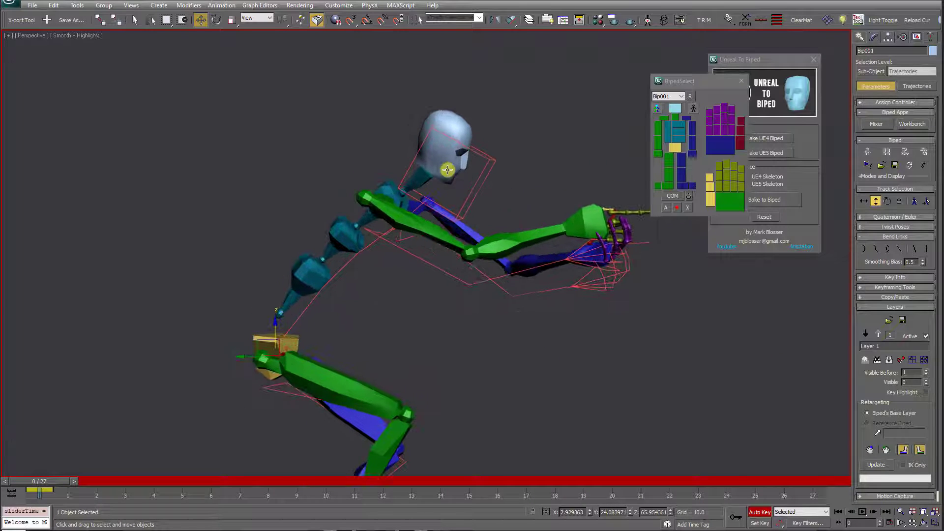
pyautogui.click(481, 238)
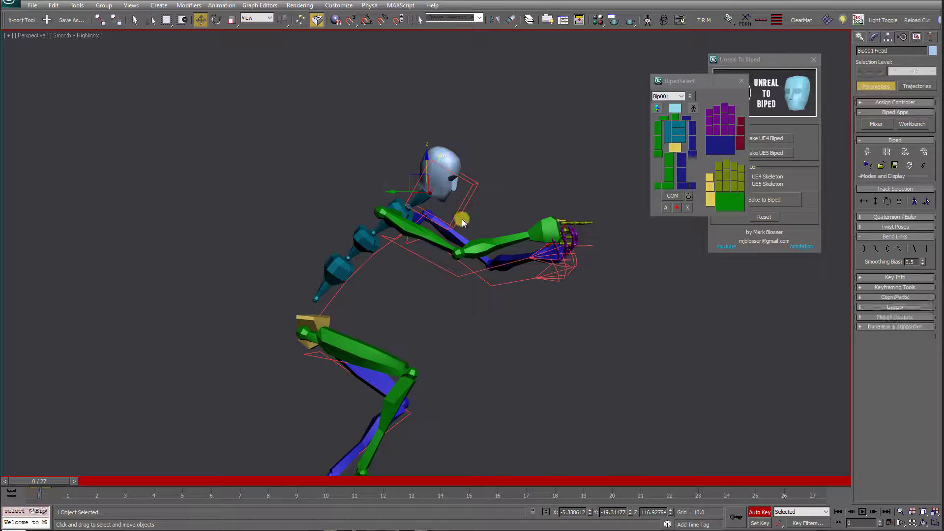
pyautogui.click(215, 19)
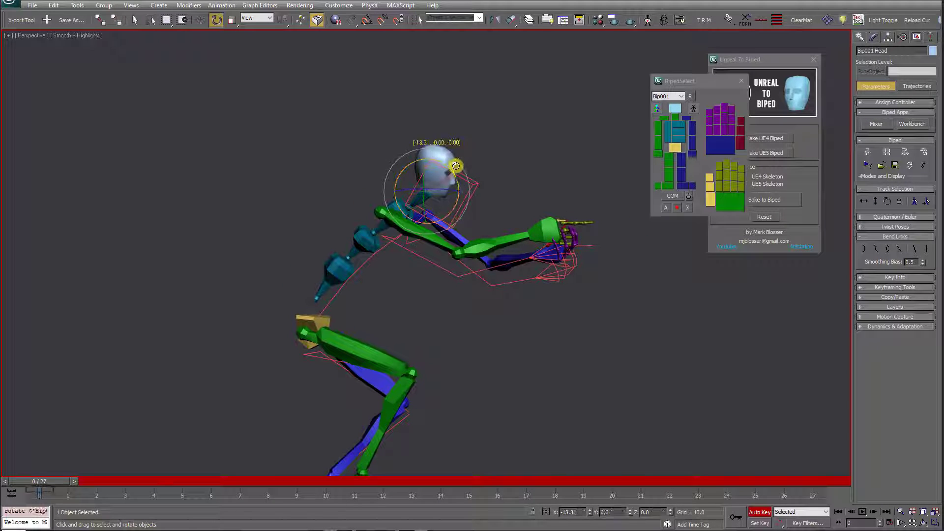
pyautogui.click(863, 511)
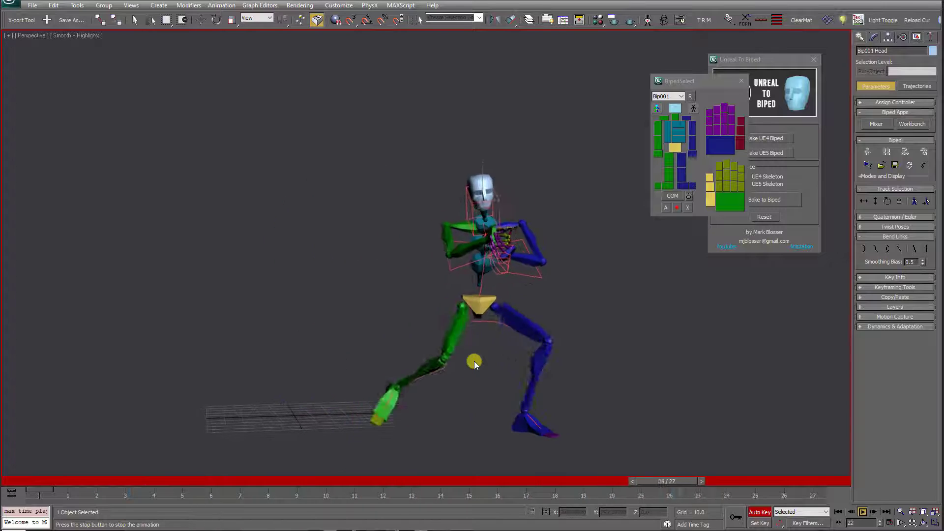
pyautogui.click(838, 511)
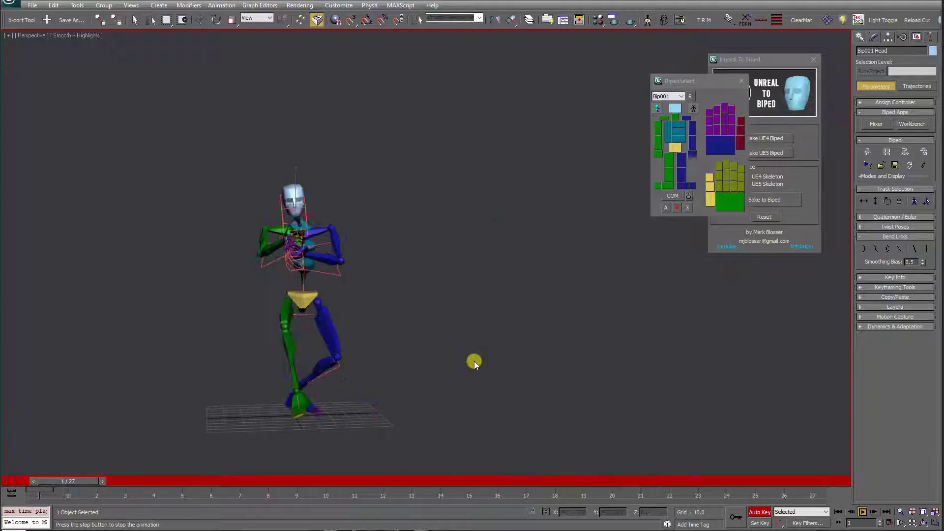
pyautogui.click(895, 307)
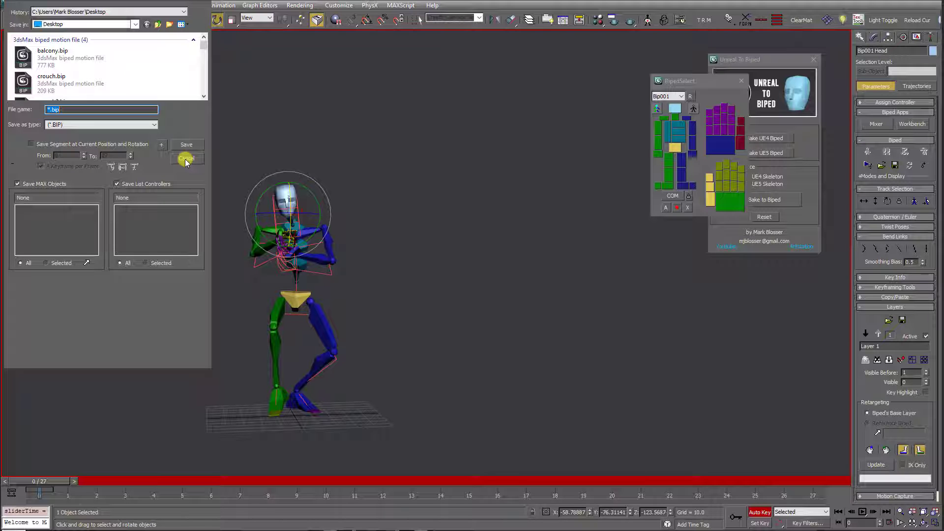
# Save the edited biped motion as a .bip file on the Desktop.
pyautogui.click(187, 159)
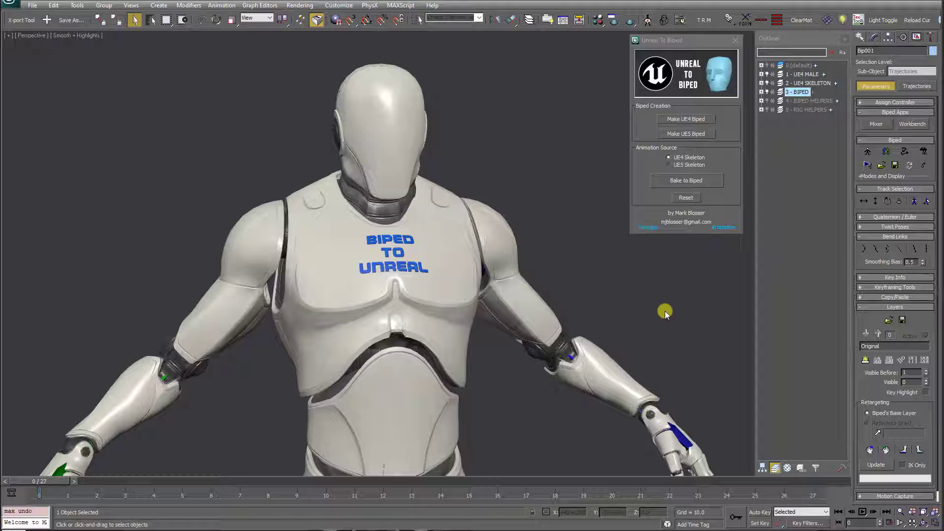
pyautogui.moveTo(666, 337)
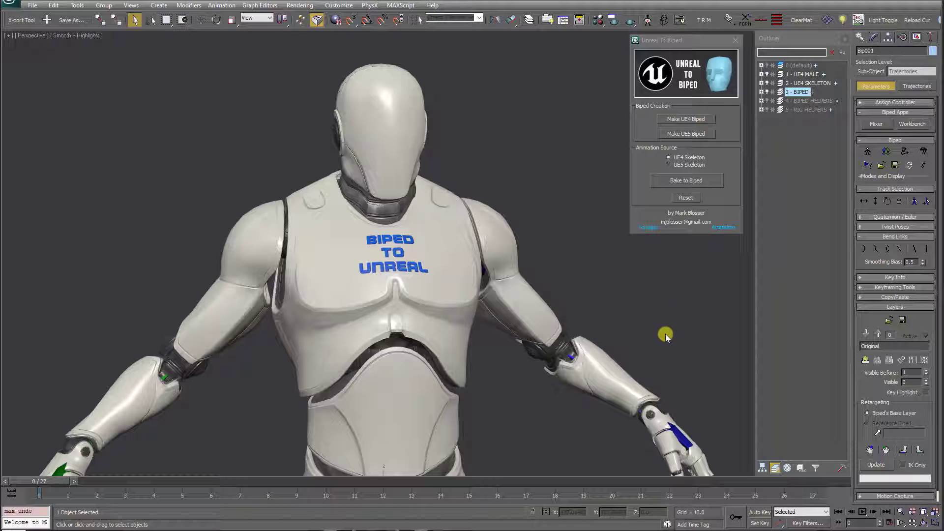
pyautogui.moveTo(659, 331)
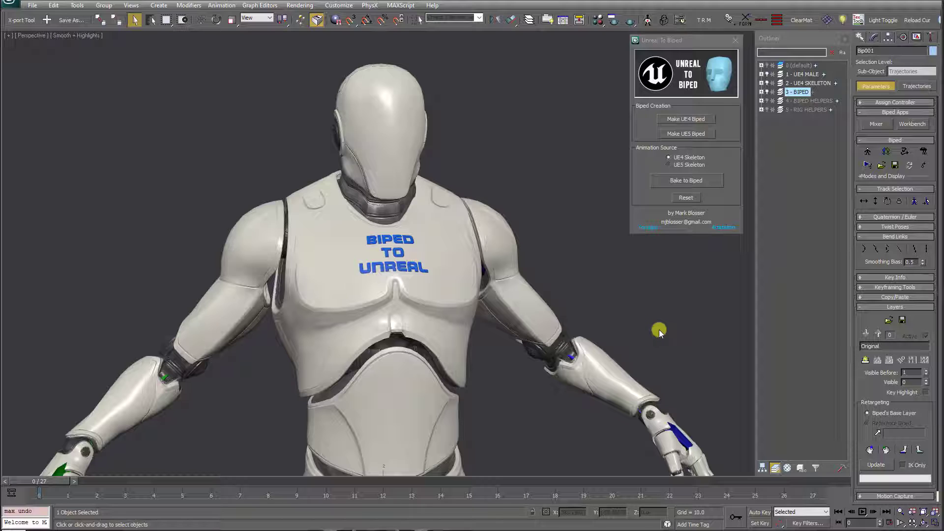
pyautogui.moveTo(658, 340)
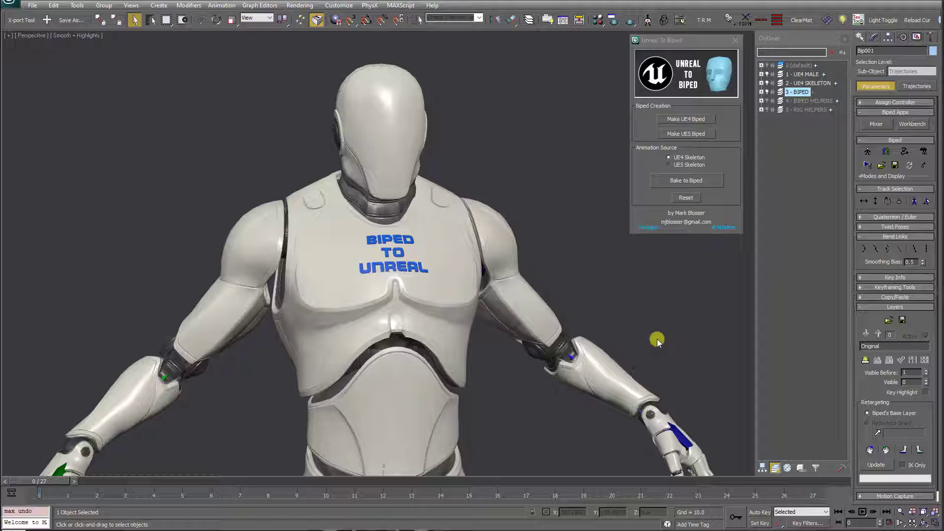
pyautogui.moveTo(632, 335)
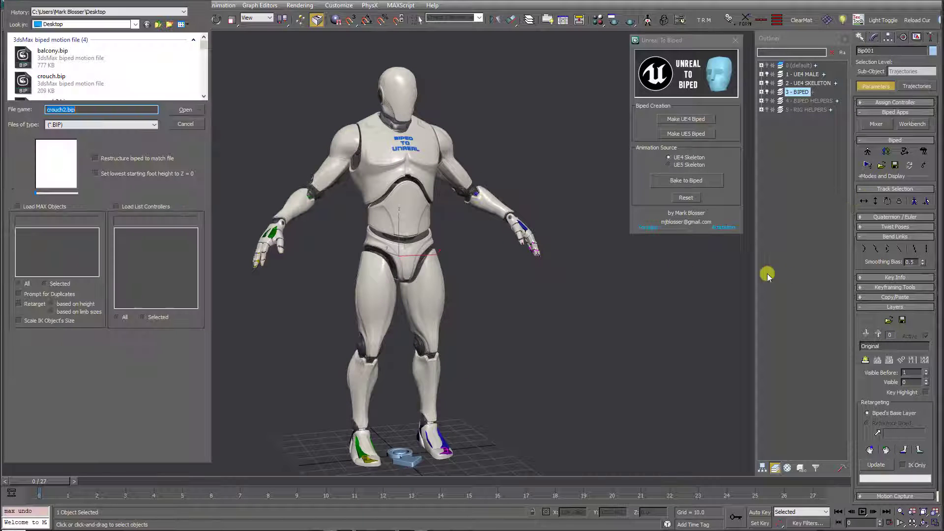
# Load crouch2.bip onto the UE4 biped, play it back, and select the UE4 SKELETON layer bones.
pyautogui.click(185, 109)
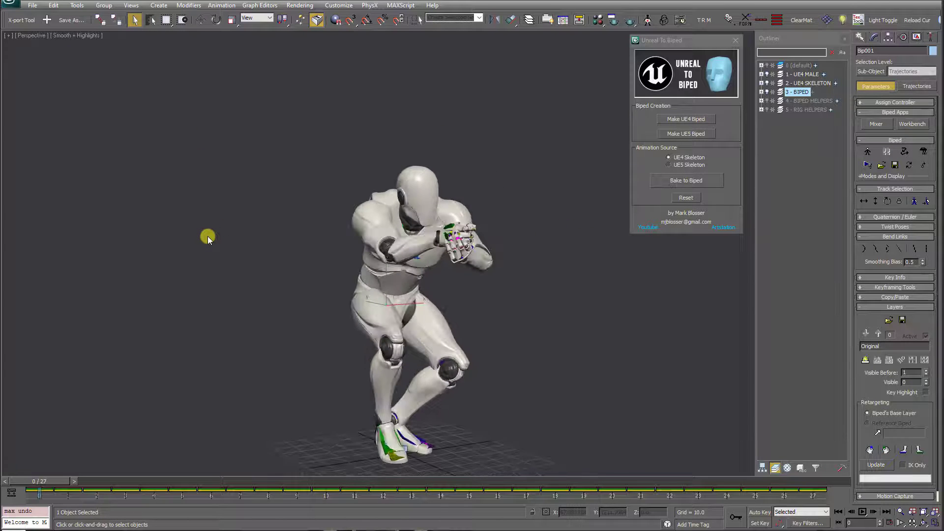
pyautogui.click(861, 512)
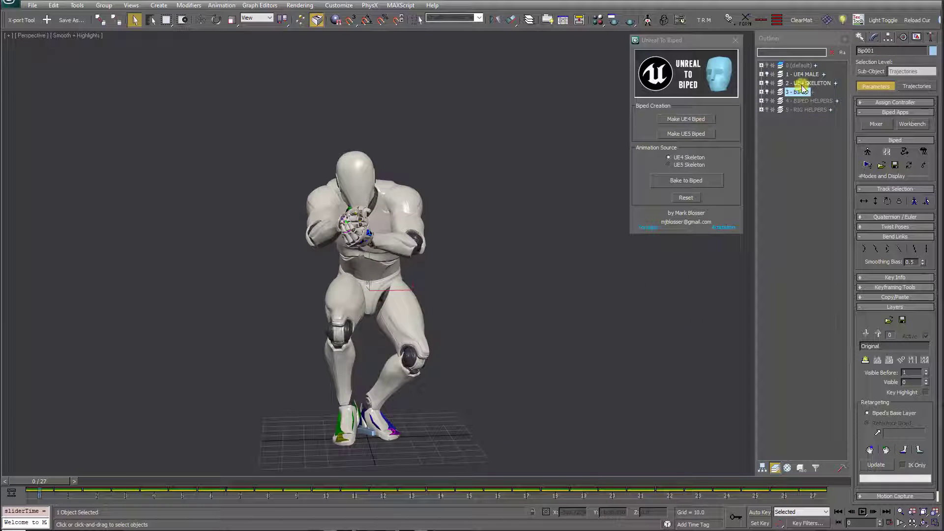
pyautogui.click(808, 82)
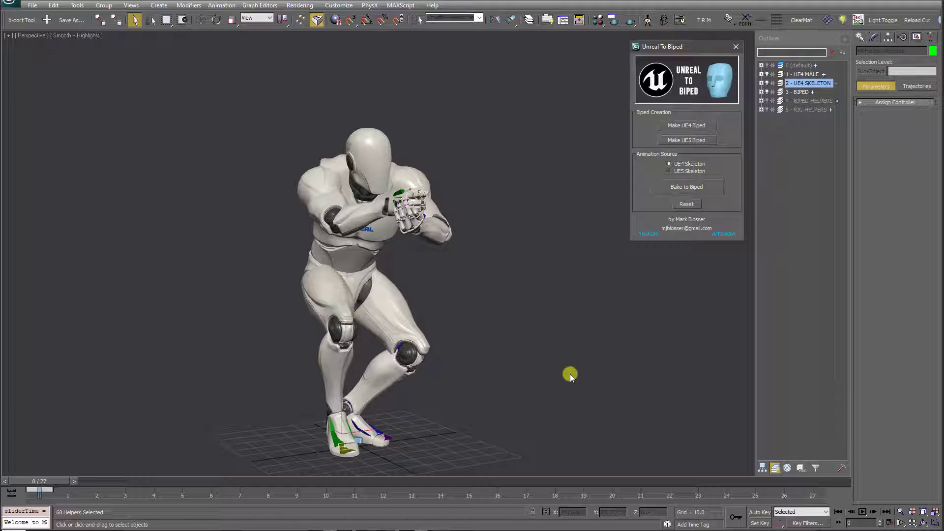
pyautogui.click(861, 511)
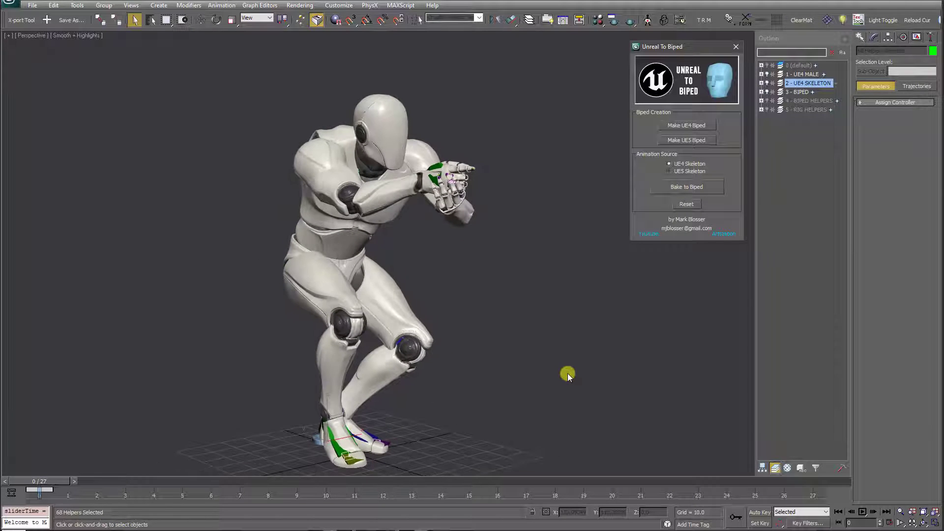
pyautogui.click(800, 91)
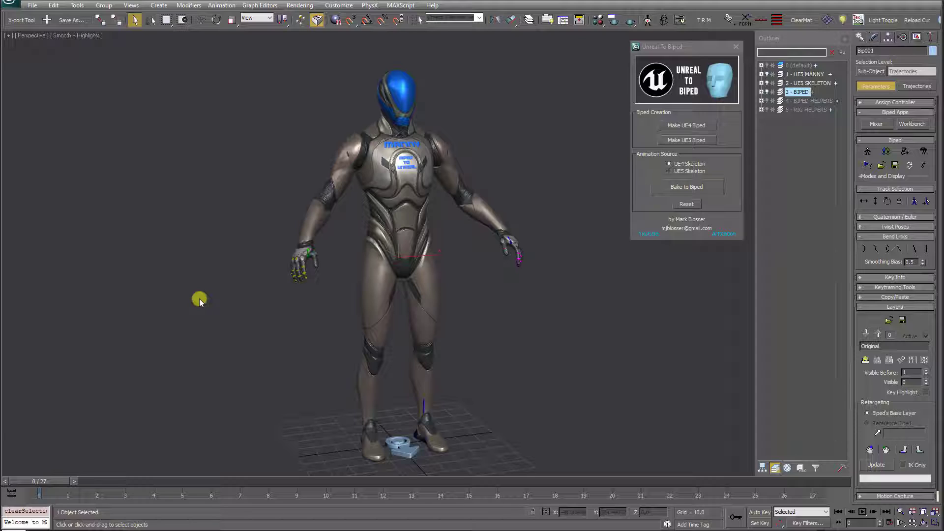
pyautogui.moveTo(184, 281)
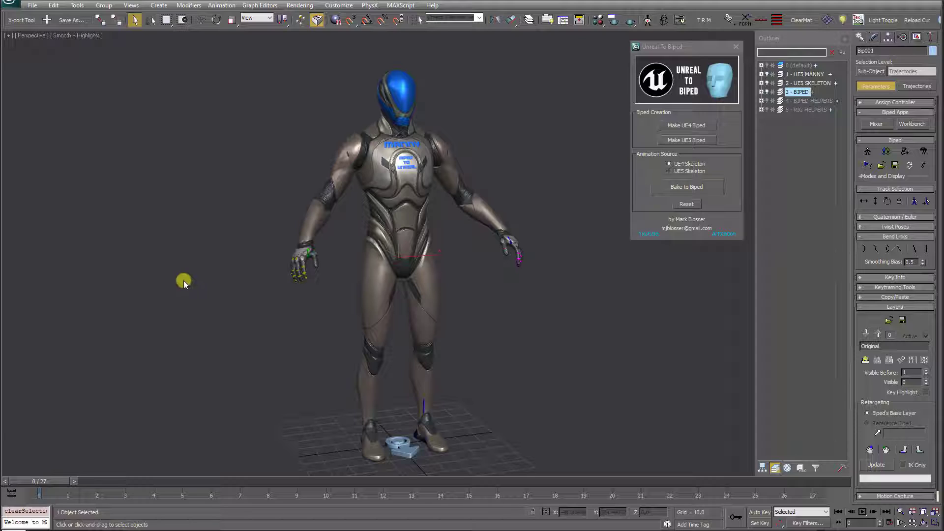
pyautogui.moveTo(213, 301)
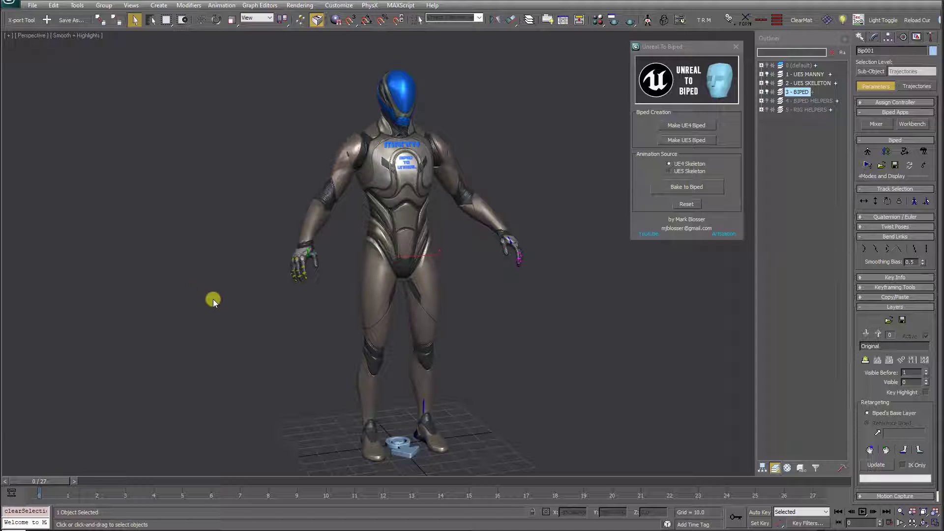
pyautogui.moveTo(226, 304)
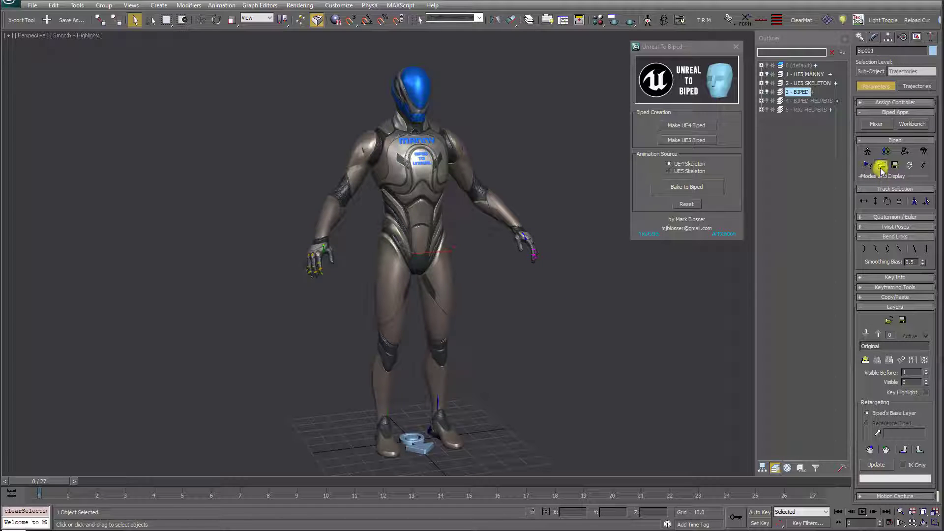
# Load crouch2.bip onto the Manny biped and play the crouch back, then stop playback.
pyautogui.click(881, 166)
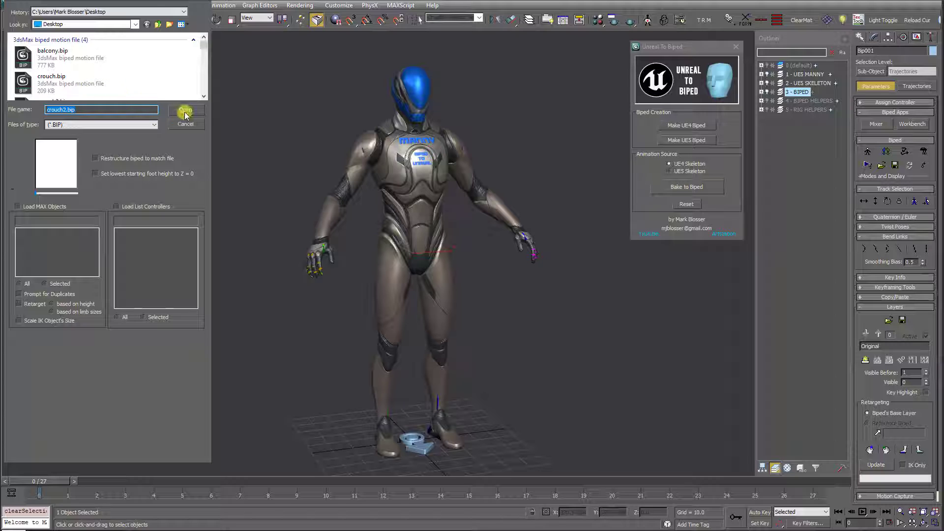
pyautogui.click(186, 112)
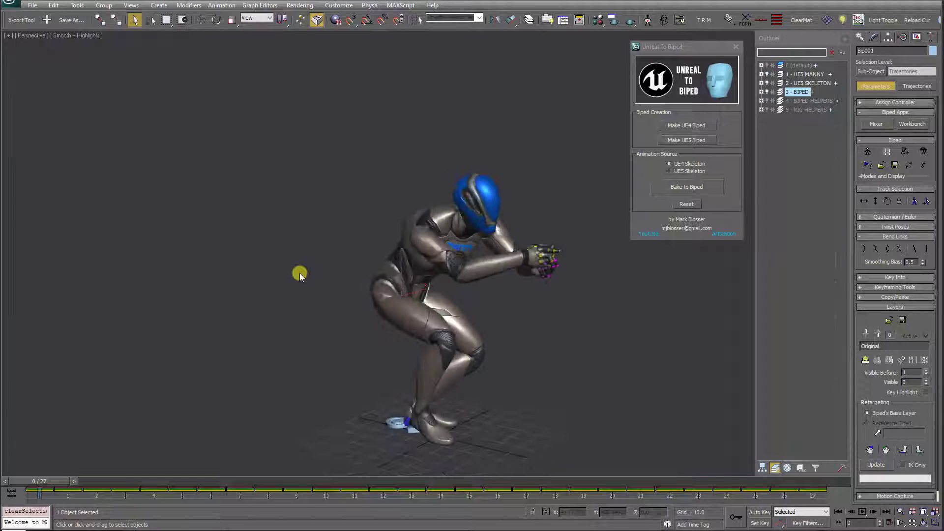
pyautogui.click(862, 512)
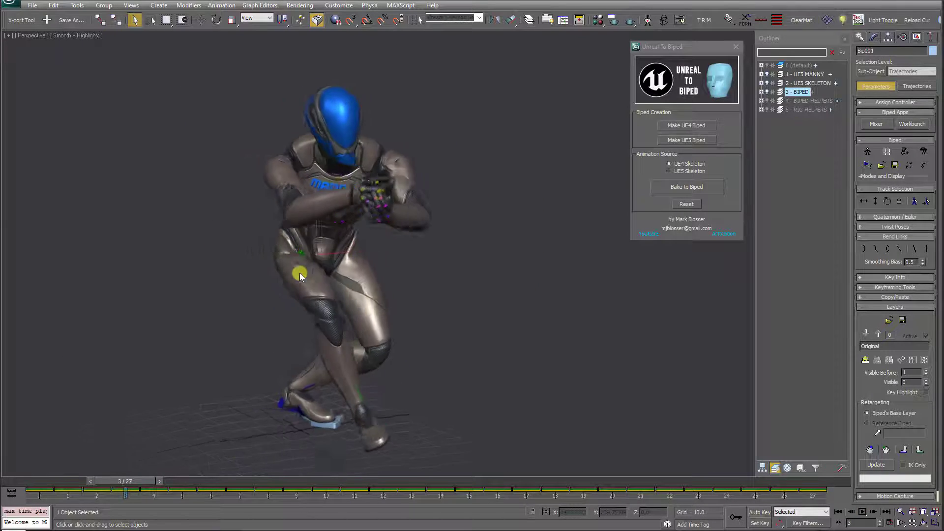
pyautogui.click(862, 512)
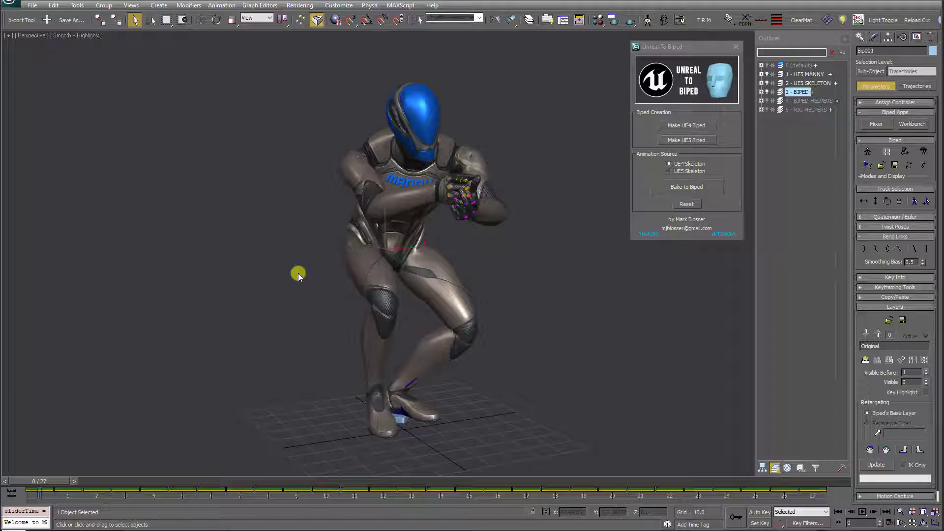
pyautogui.moveTo(351, 267)
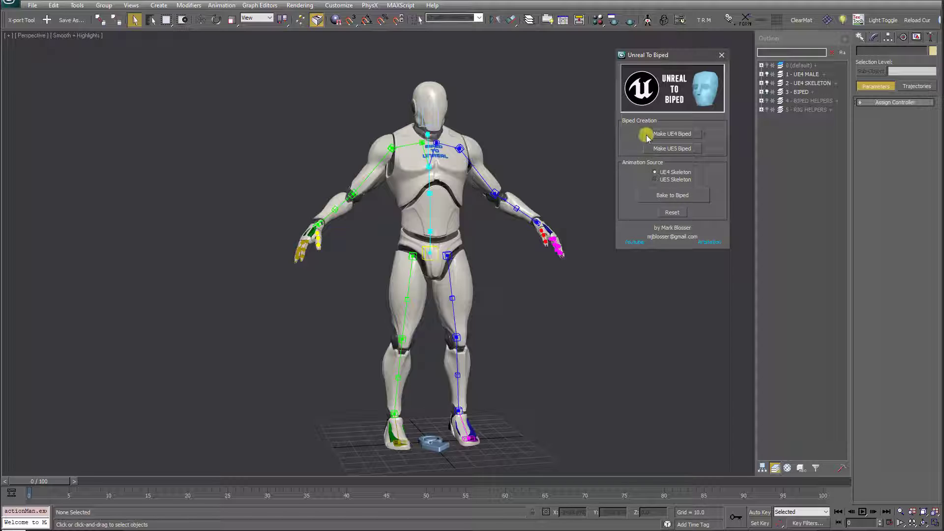
pyautogui.moveTo(643, 200)
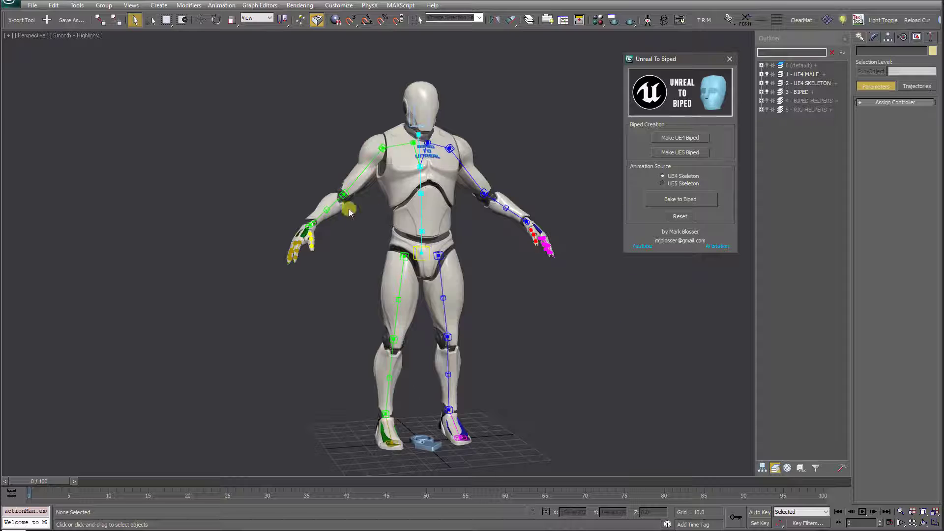
pyautogui.moveTo(281, 278)
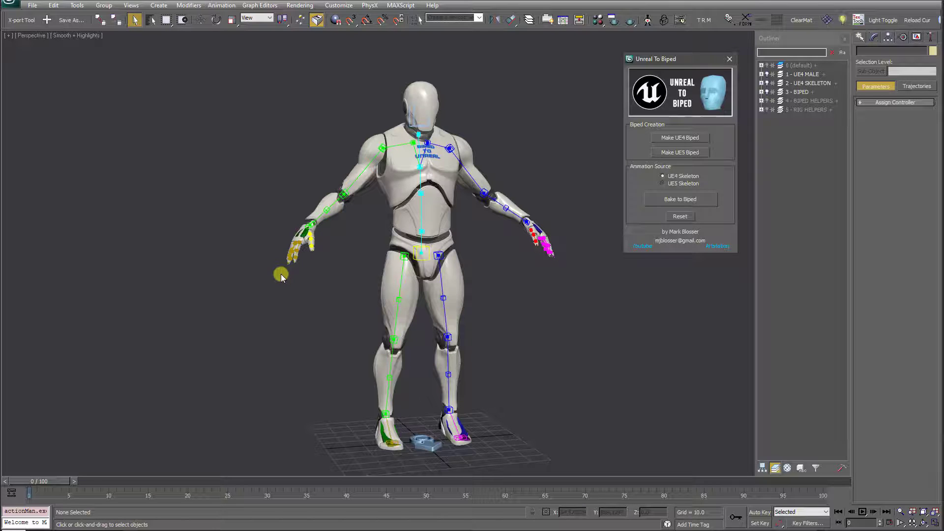
pyautogui.moveTo(275, 290)
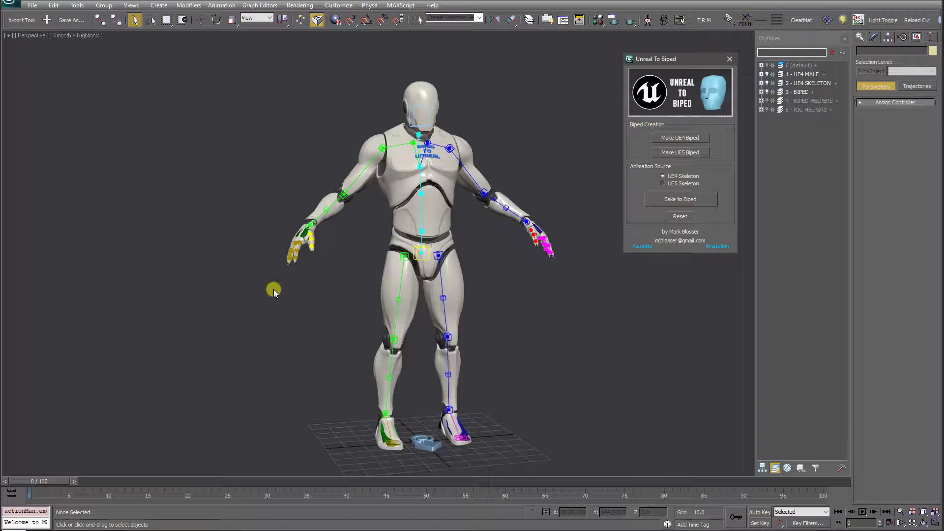
pyautogui.moveTo(548, 480)
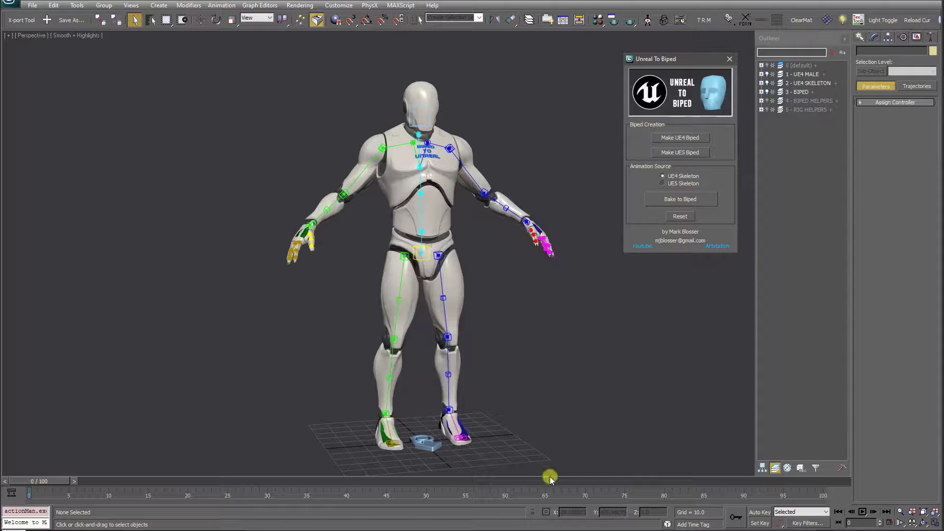